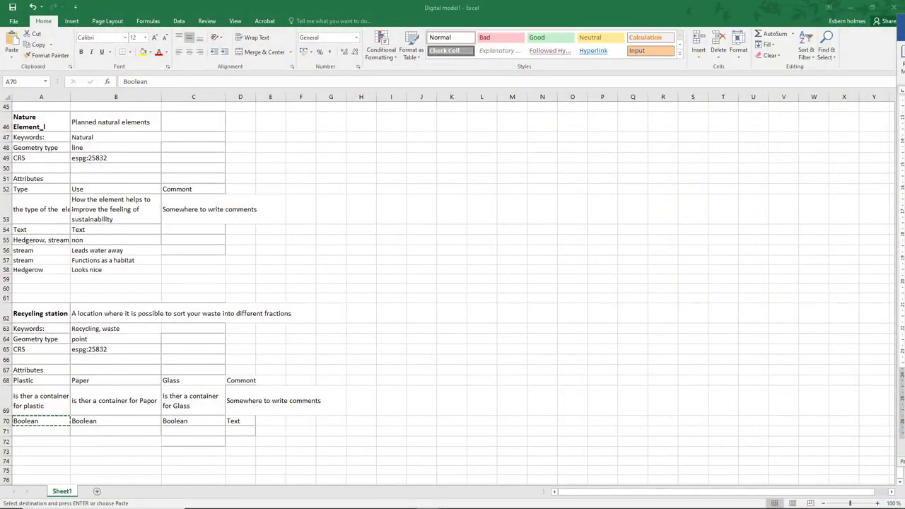
{"action": "mouse_move", "coordinate": [639, 240]}
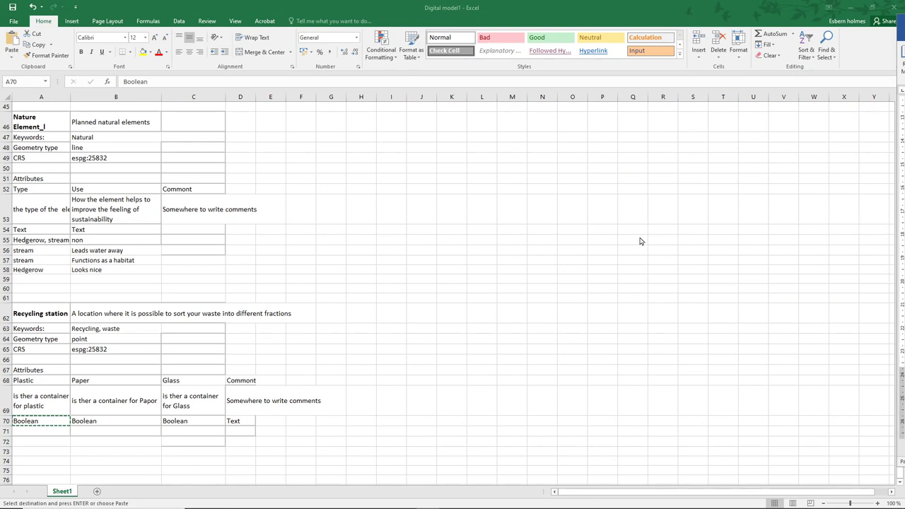
{"action": "mouse_move", "coordinate": [407, 290]}
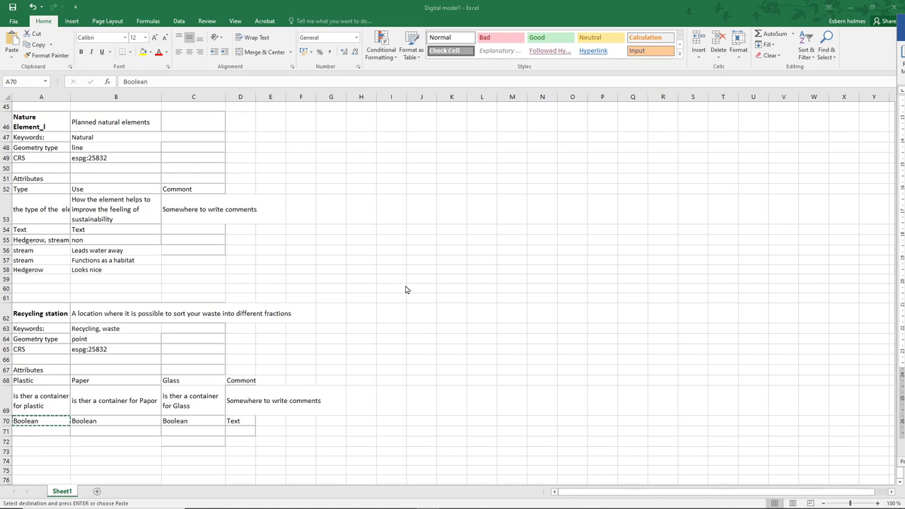
{"action": "mouse_move", "coordinate": [116, 127]}
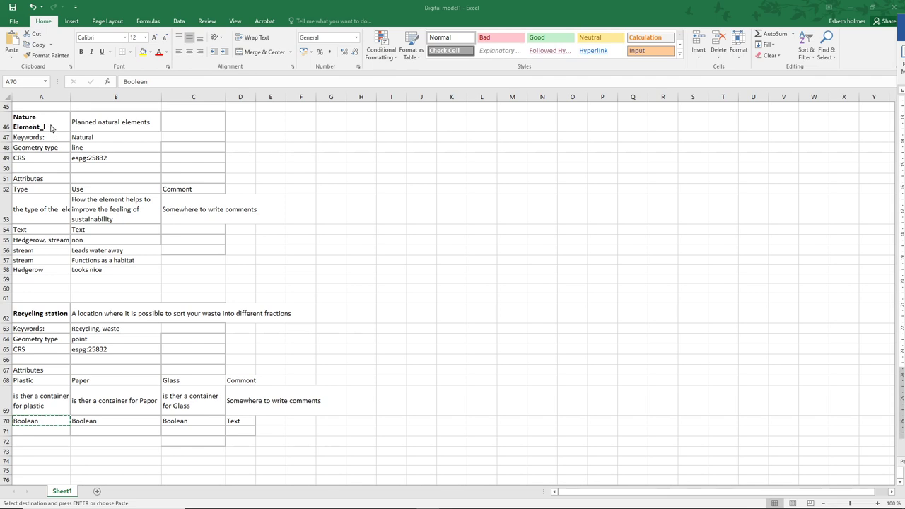
{"action": "mouse_move", "coordinate": [23, 313]}
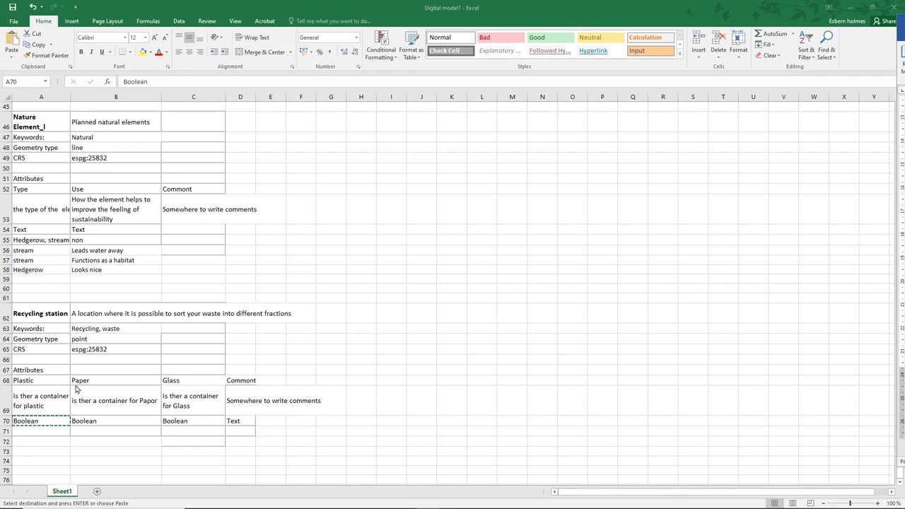
{"action": "mouse_move", "coordinate": [25, 381]}
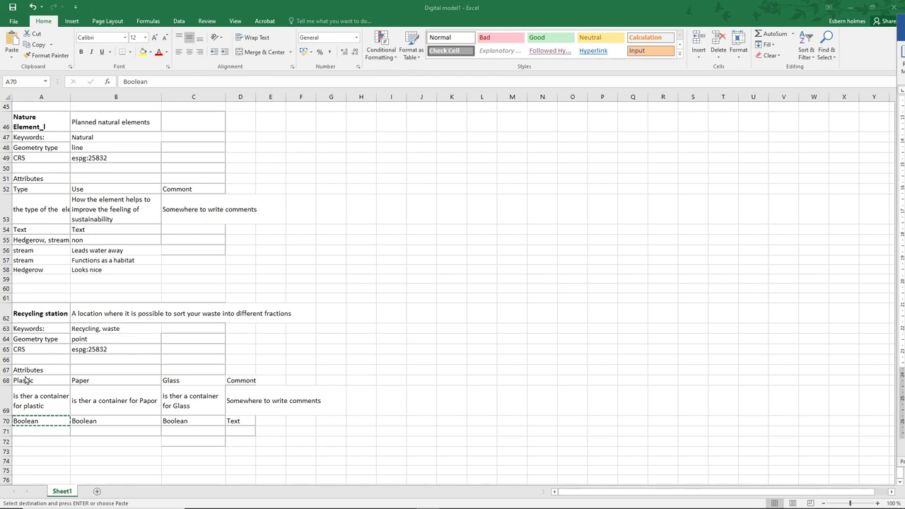
{"action": "mouse_move", "coordinate": [60, 367]}
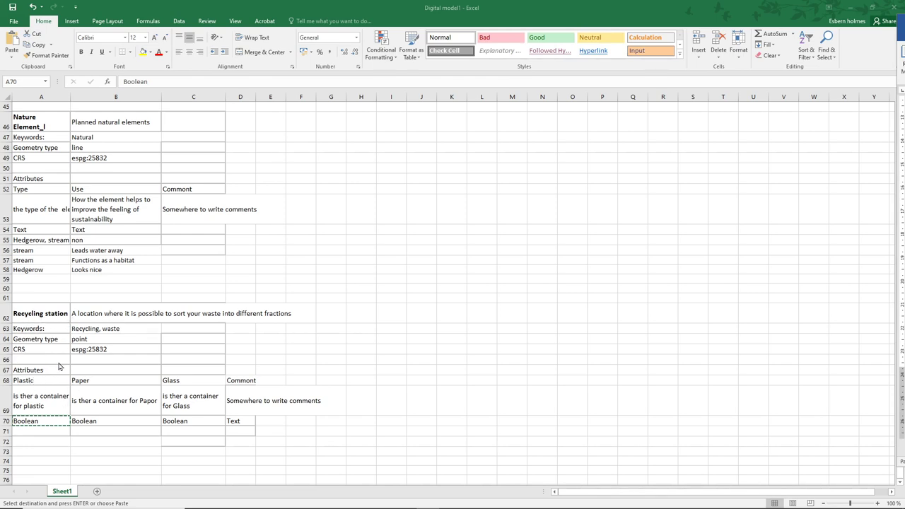
{"action": "mouse_move", "coordinate": [37, 406]}
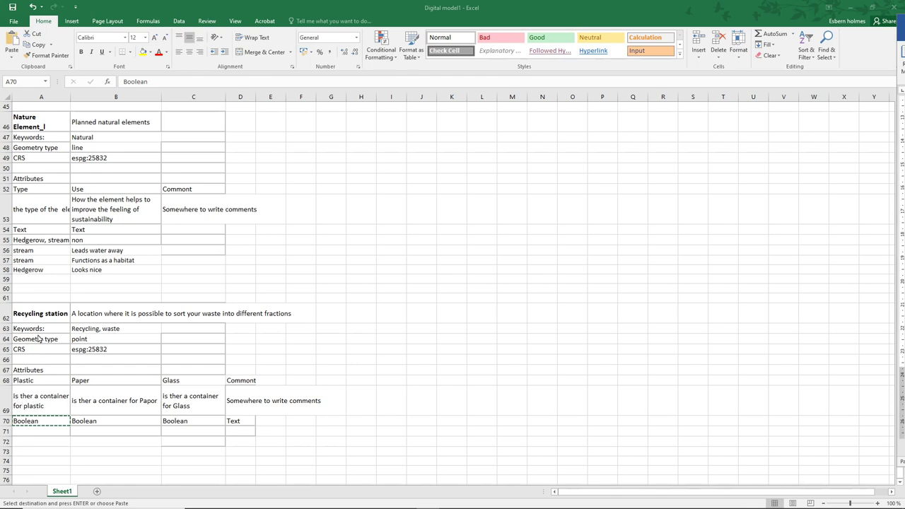
{"action": "mouse_move", "coordinate": [68, 354]}
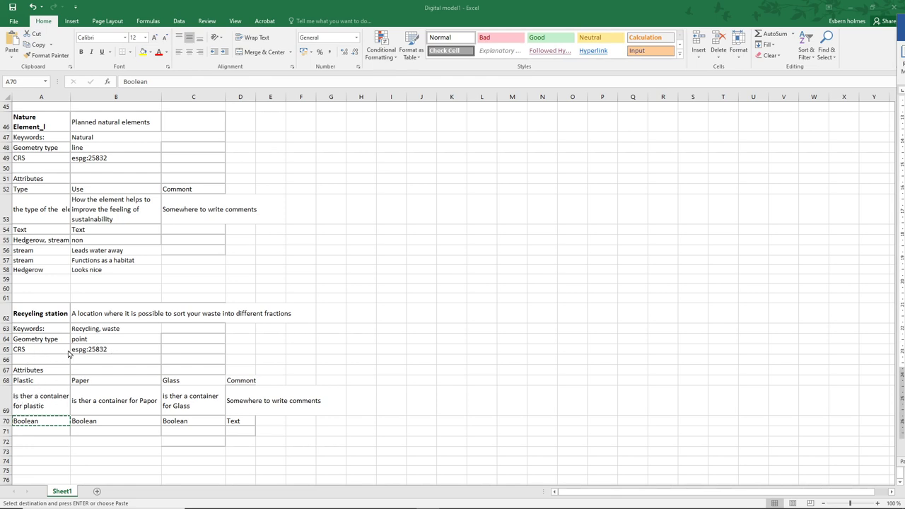
{"action": "mouse_move", "coordinate": [31, 362]}
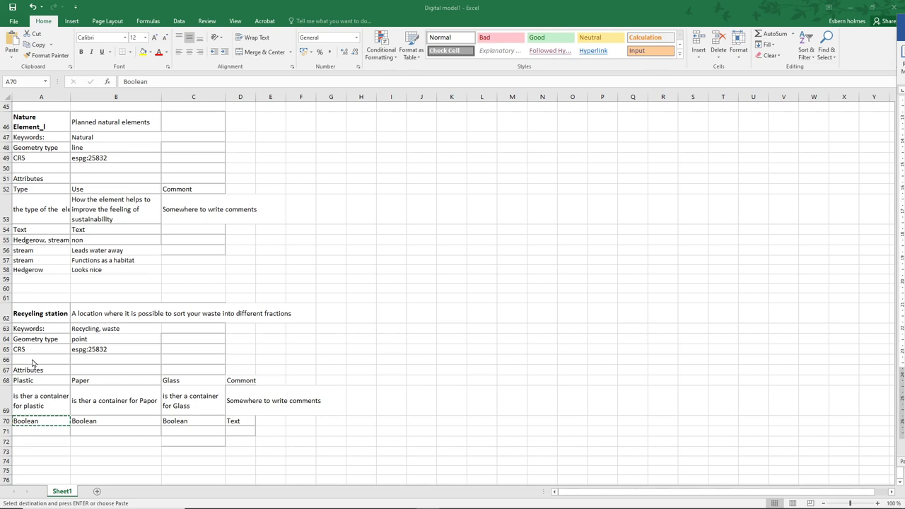
{"action": "mouse_move", "coordinate": [45, 379]}
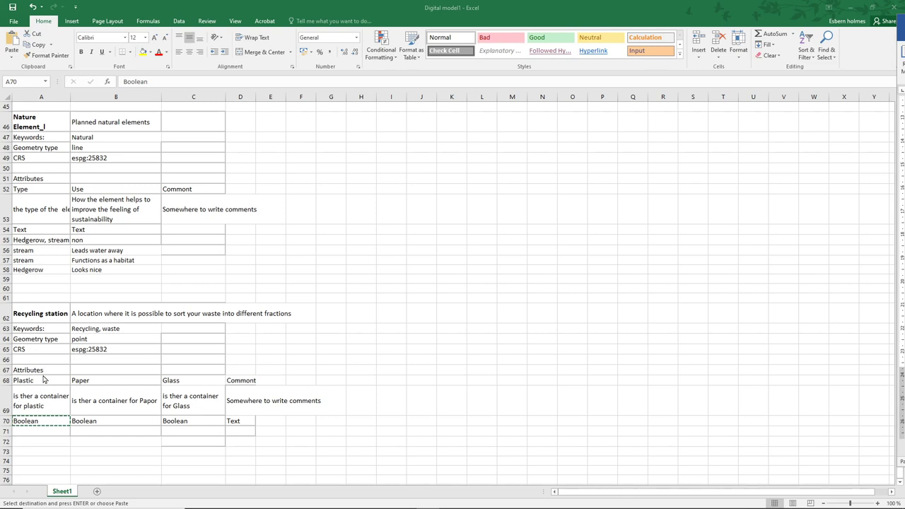
{"action": "mouse_move", "coordinate": [36, 387]}
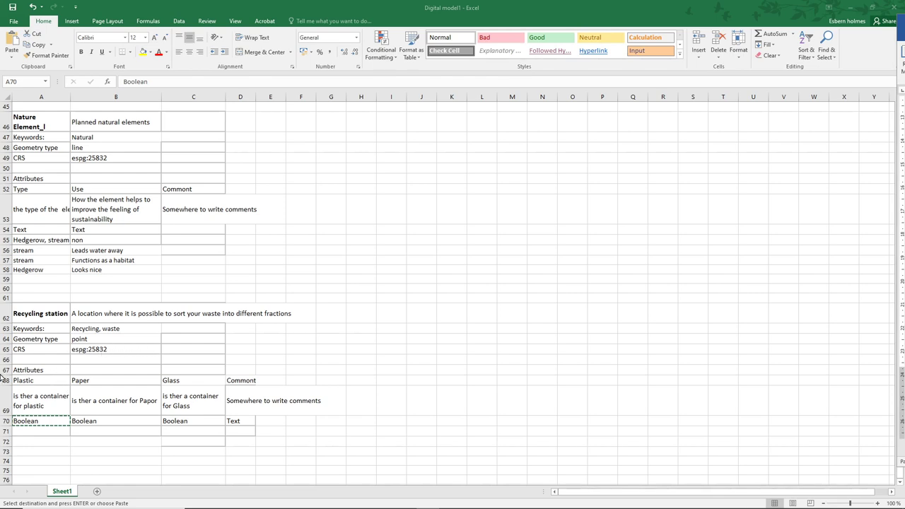
{"action": "mouse_move", "coordinate": [197, 422]}
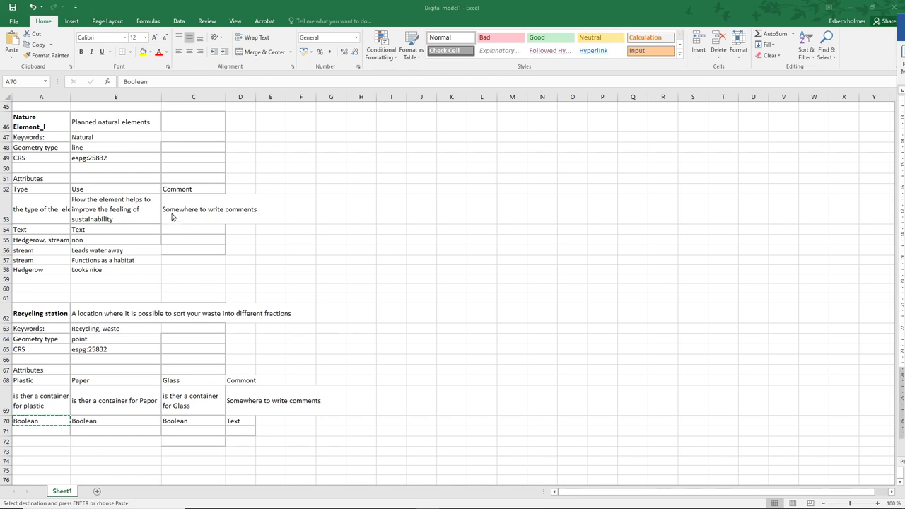
{"action": "mouse_move", "coordinate": [206, 289]}
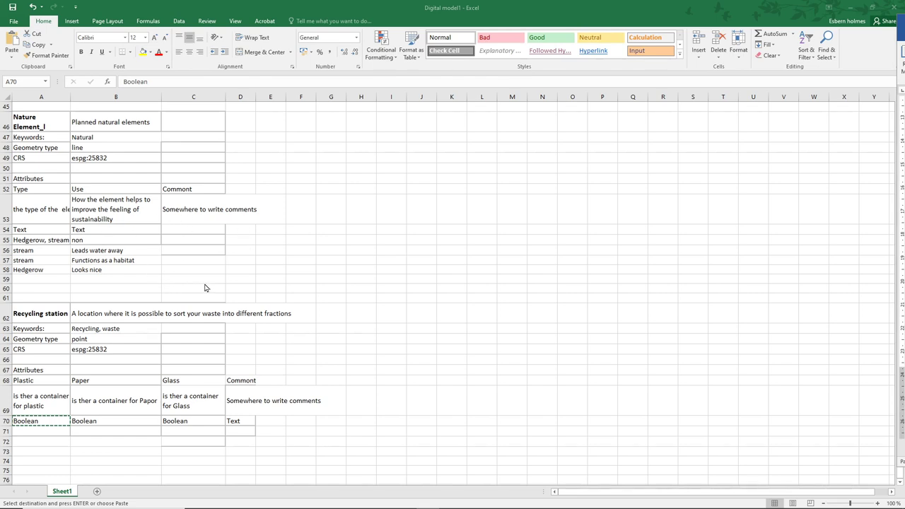
{"action": "mouse_move", "coordinate": [287, 289]}
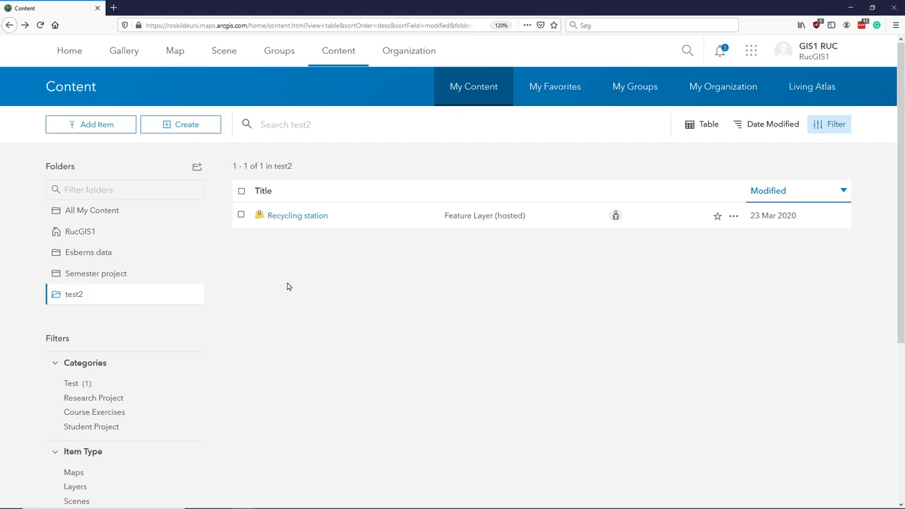
{"action": "mouse_move", "coordinate": [356, 292]}
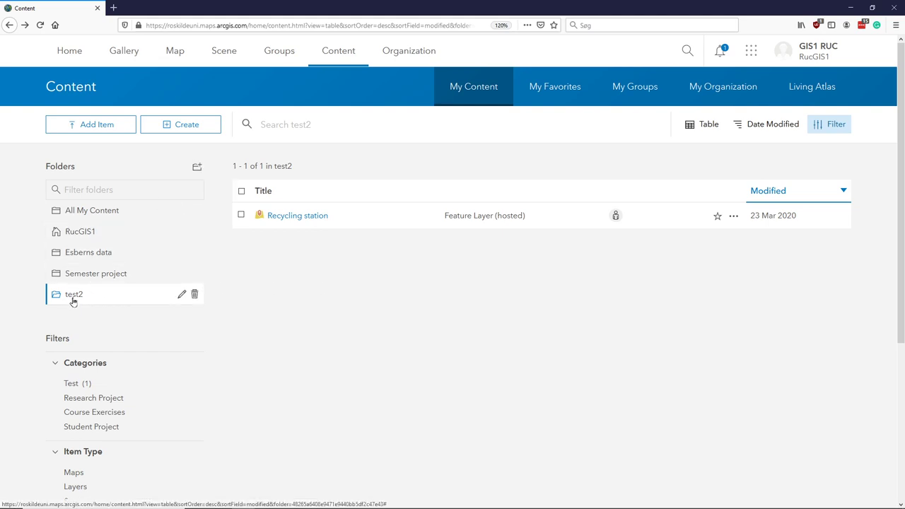
{"action": "mouse_move", "coordinate": [322, 269]}
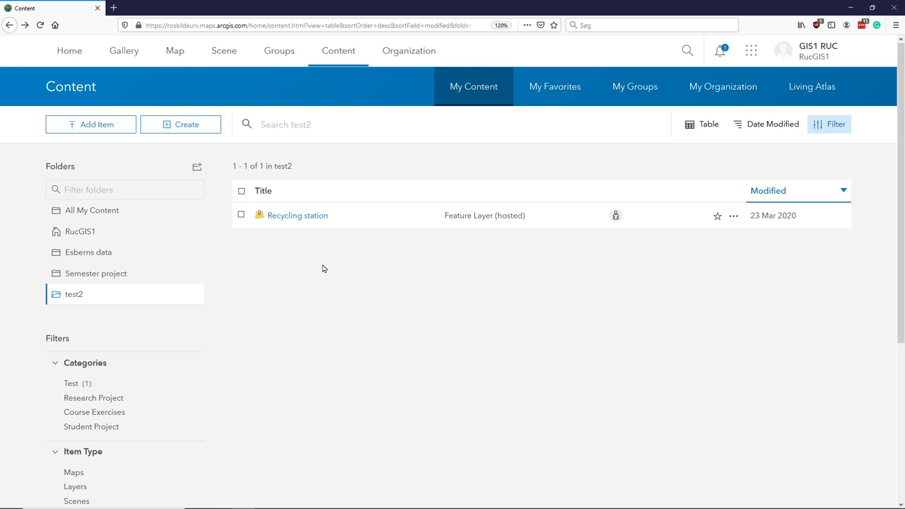
{"action": "mouse_move", "coordinate": [326, 260]}
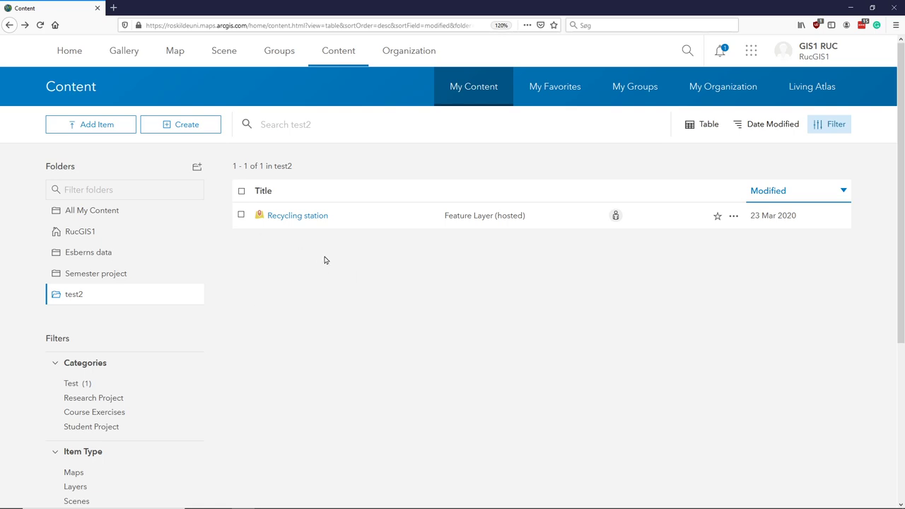
{"action": "mouse_move", "coordinate": [328, 260]}
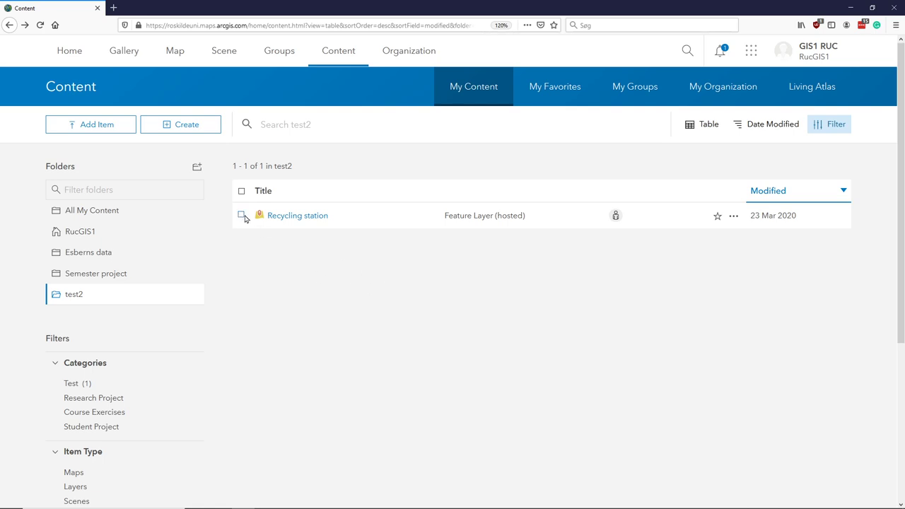
- Delete the existing Recycling station layer and confirm, leaving test2 empty
{"action": "left_click", "coordinate": [241, 215]}
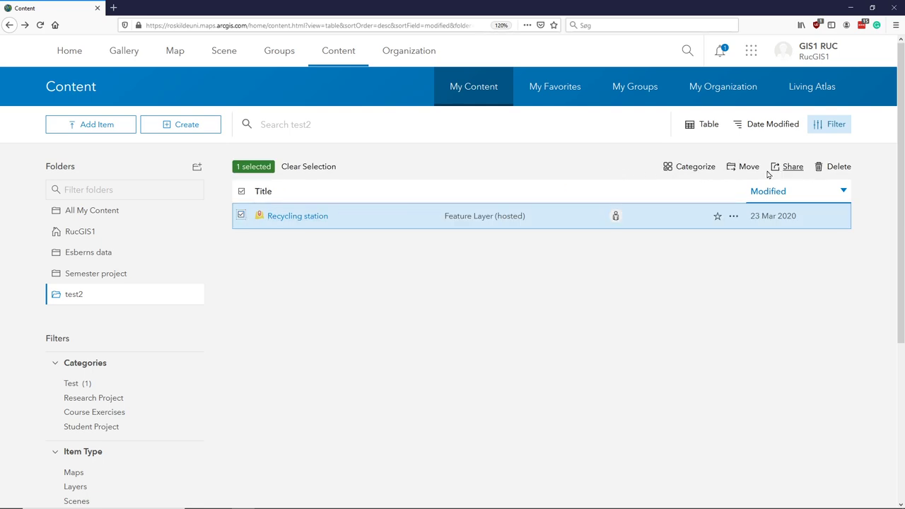
{"action": "mouse_move", "coordinate": [800, 170]}
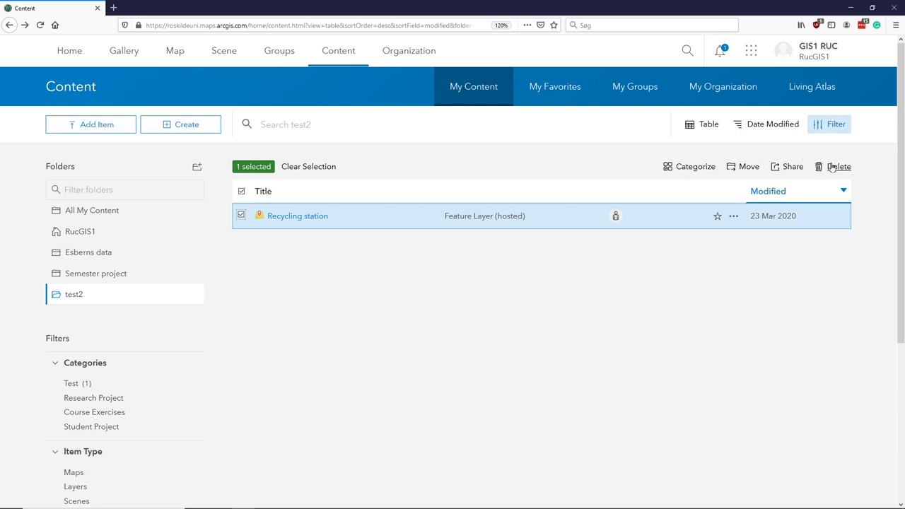
{"action": "left_click", "coordinate": [838, 167]}
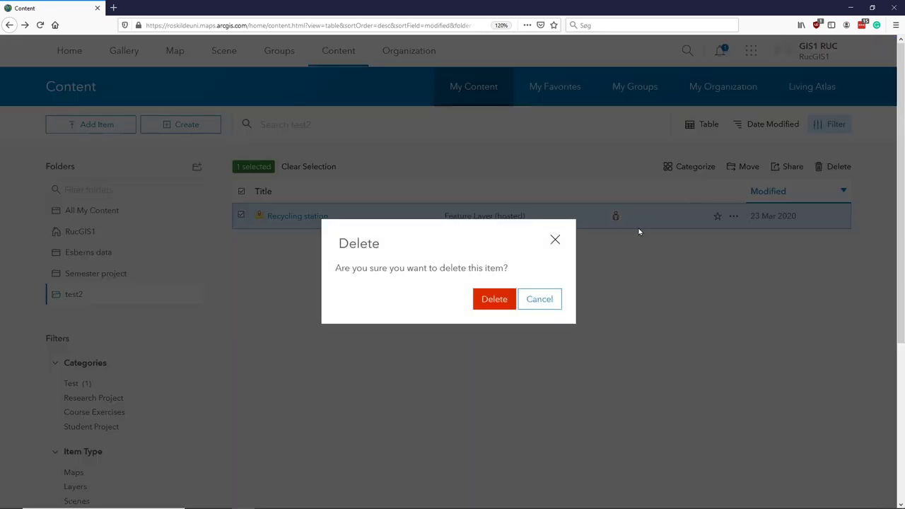
{"action": "left_click", "coordinate": [495, 299]}
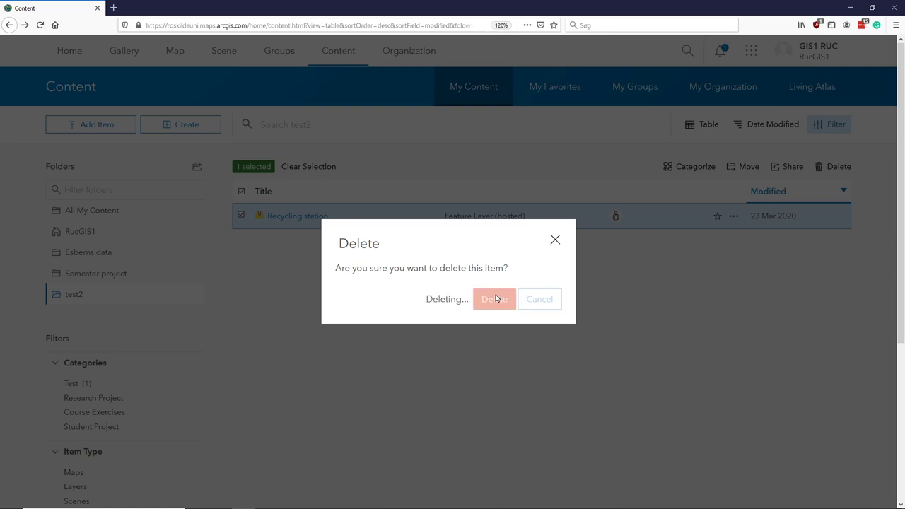
{"action": "left_click", "coordinate": [495, 298]}
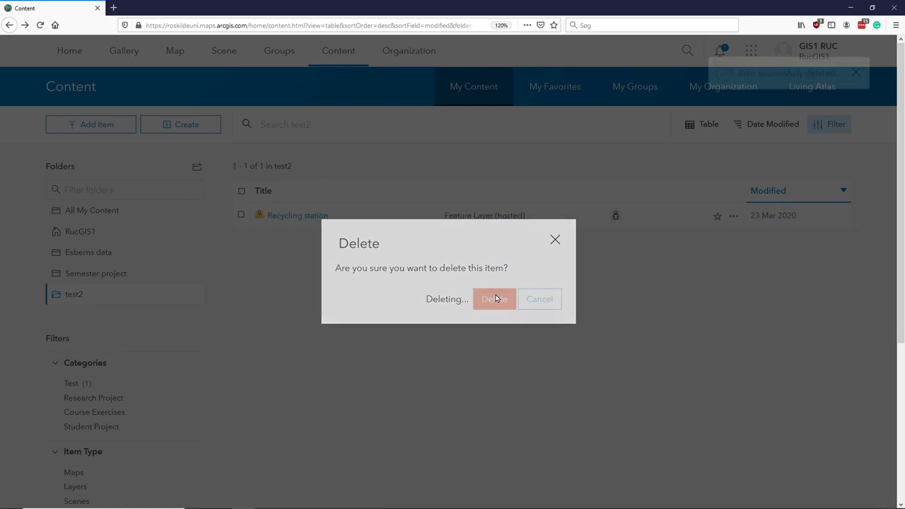
{"action": "left_click", "coordinate": [494, 298]}
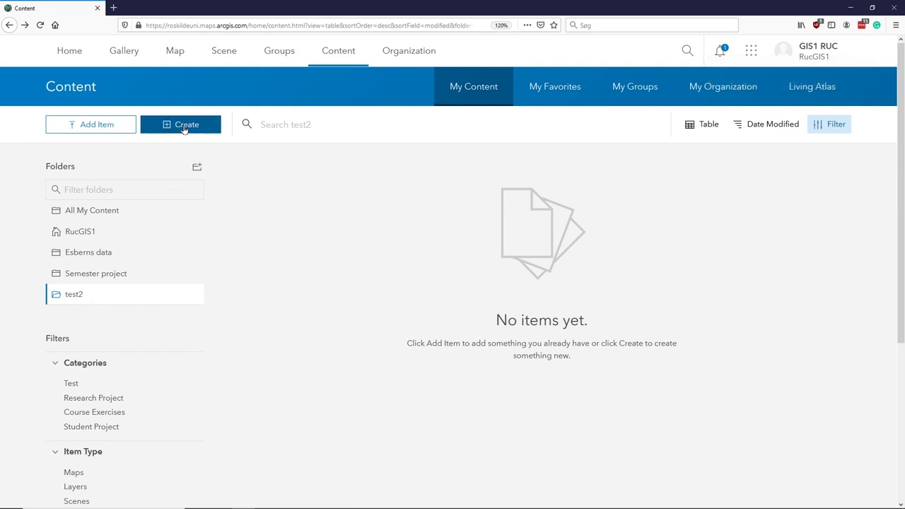
{"action": "mouse_move", "coordinate": [113, 297]}
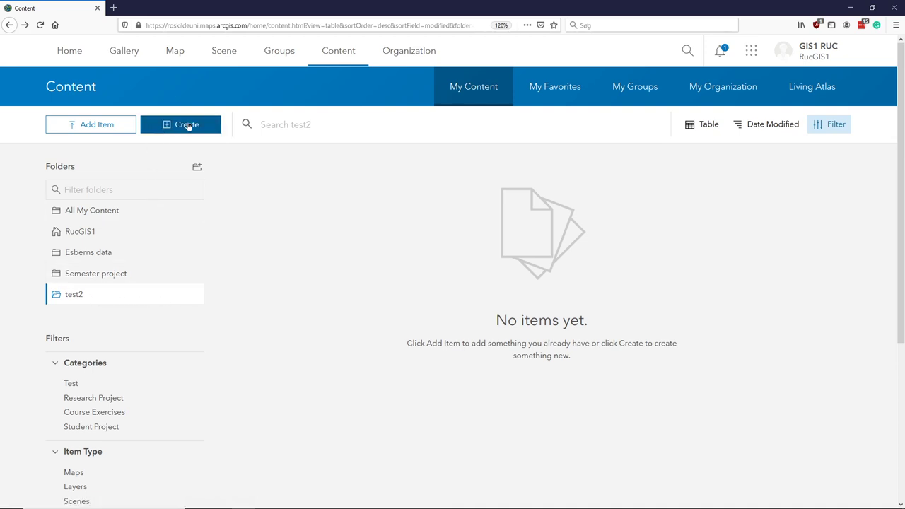
- Bring up the Create menu for new content in the test2 folder
{"action": "left_click", "coordinate": [181, 125]}
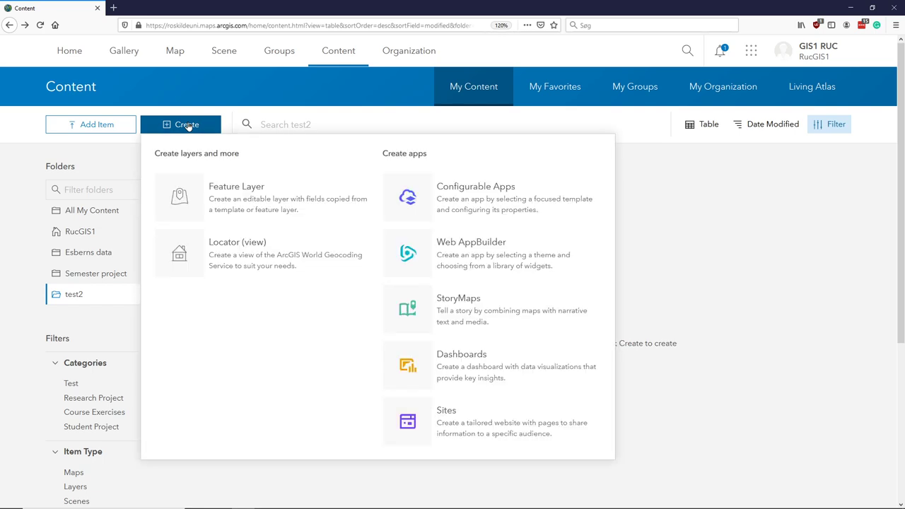
{"action": "mouse_move", "coordinate": [262, 198]}
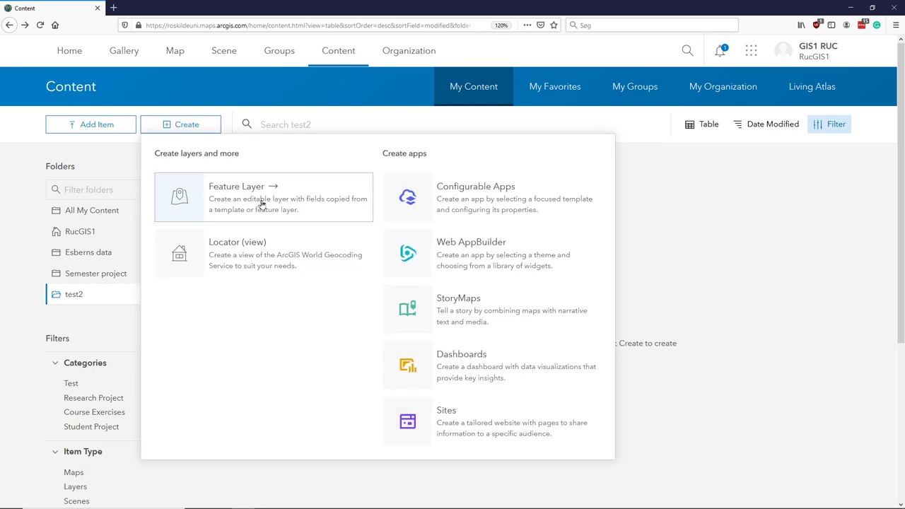
{"action": "mouse_move", "coordinate": [240, 204]}
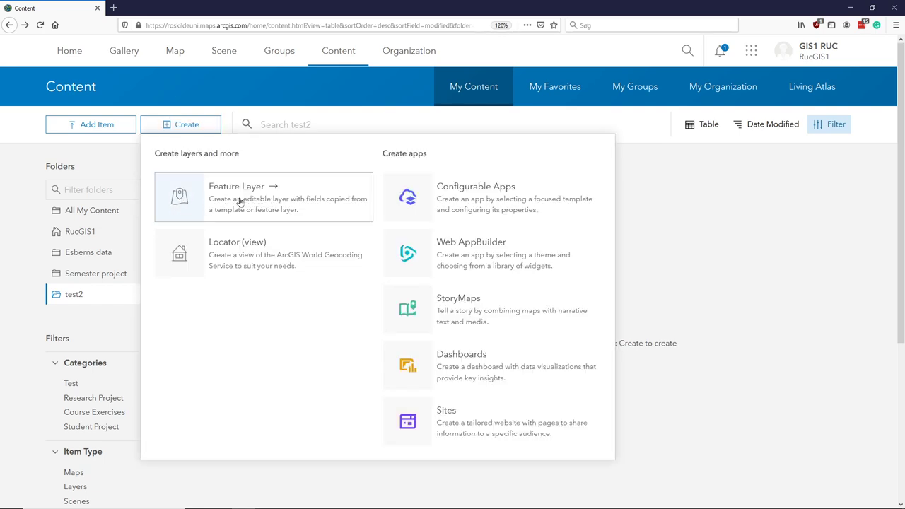
- Start a new feature layer and choose the Points template from Build a layer
{"action": "left_click", "coordinate": [238, 187]}
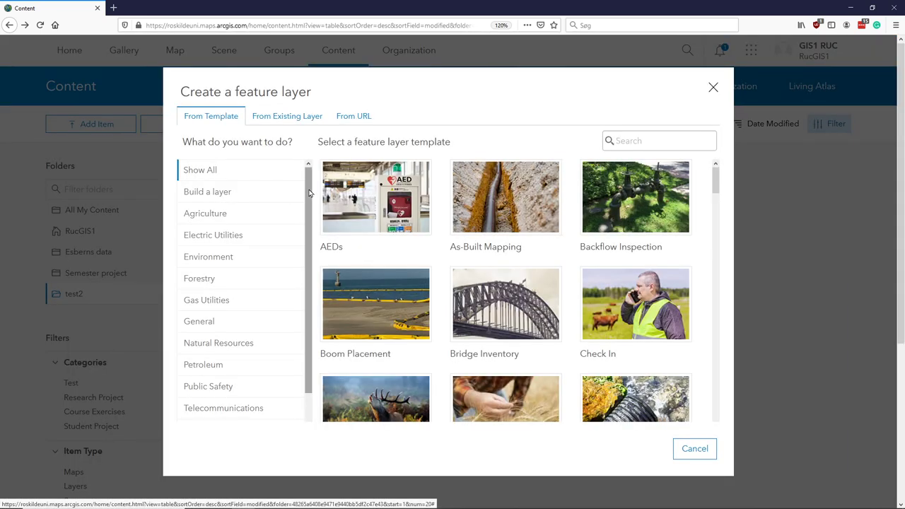
{"action": "mouse_move", "coordinate": [302, 320]}
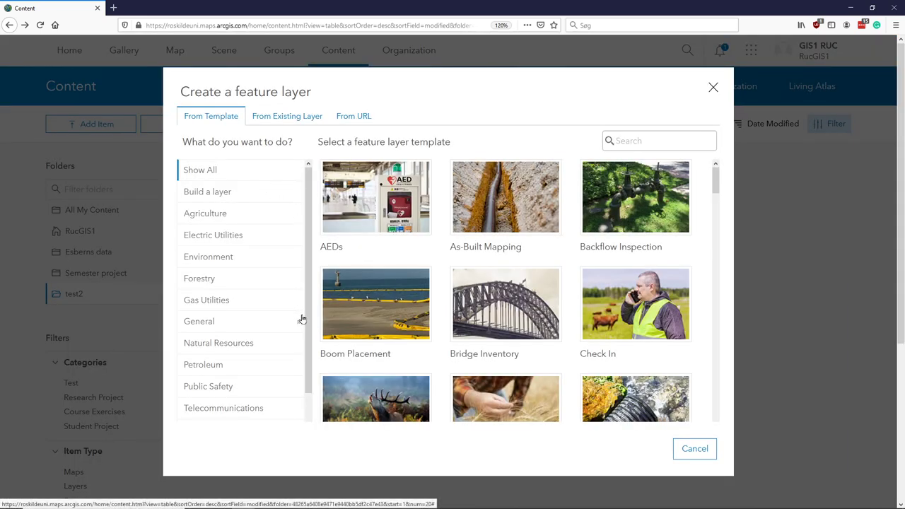
{"action": "mouse_move", "coordinate": [377, 303]}
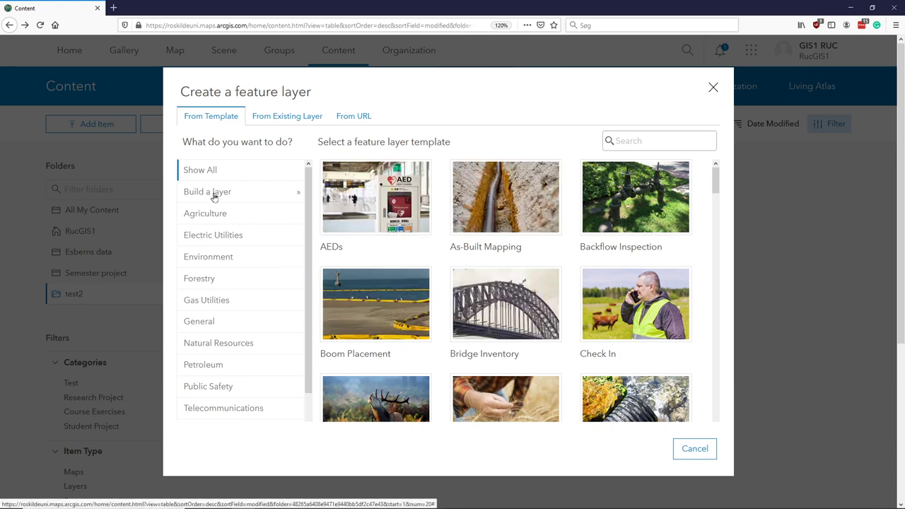
{"action": "mouse_move", "coordinate": [219, 198]}
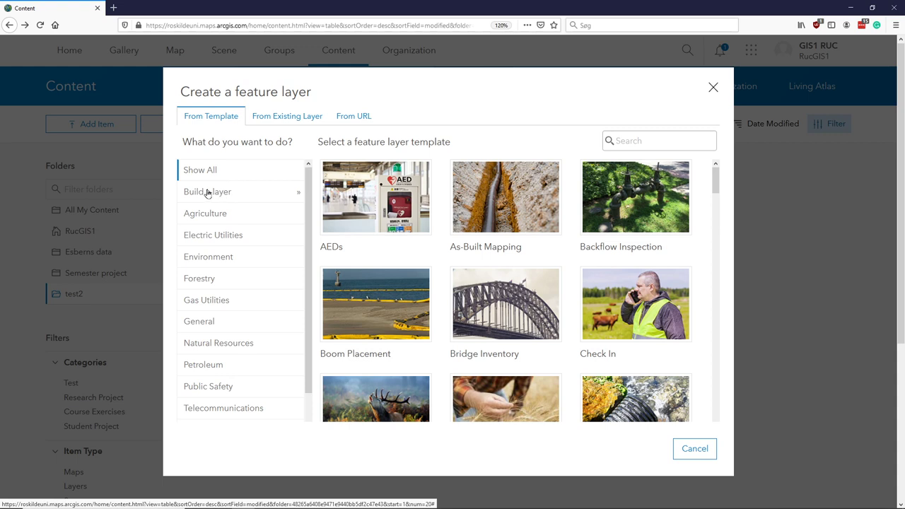
{"action": "left_click", "coordinate": [207, 193]}
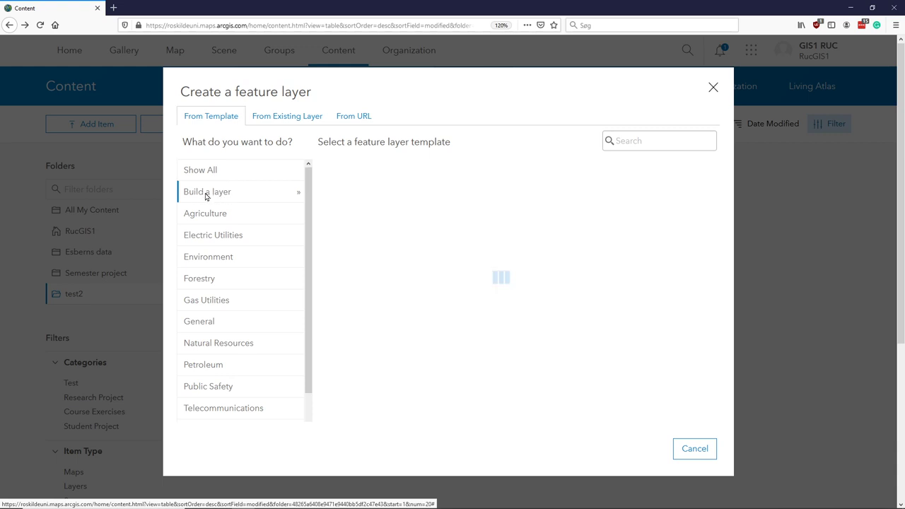
{"action": "left_click", "coordinate": [206, 192]}
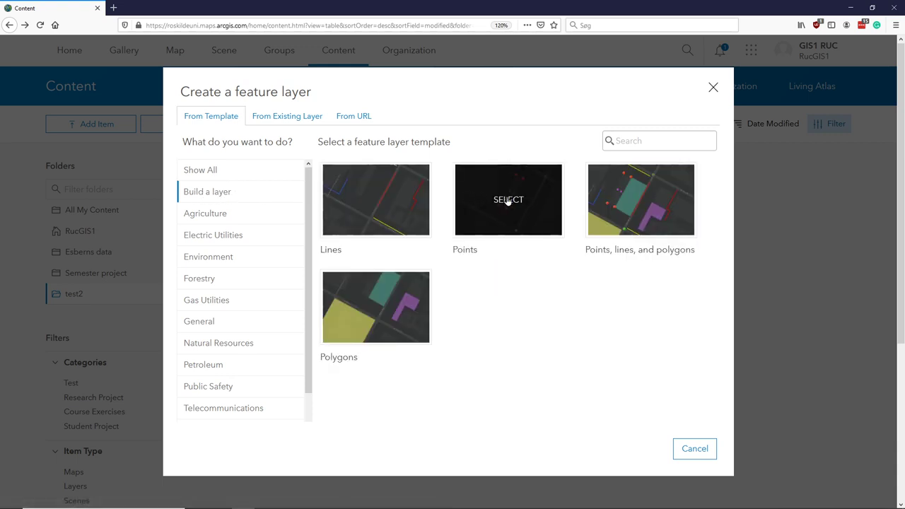
{"action": "mouse_move", "coordinate": [524, 207]}
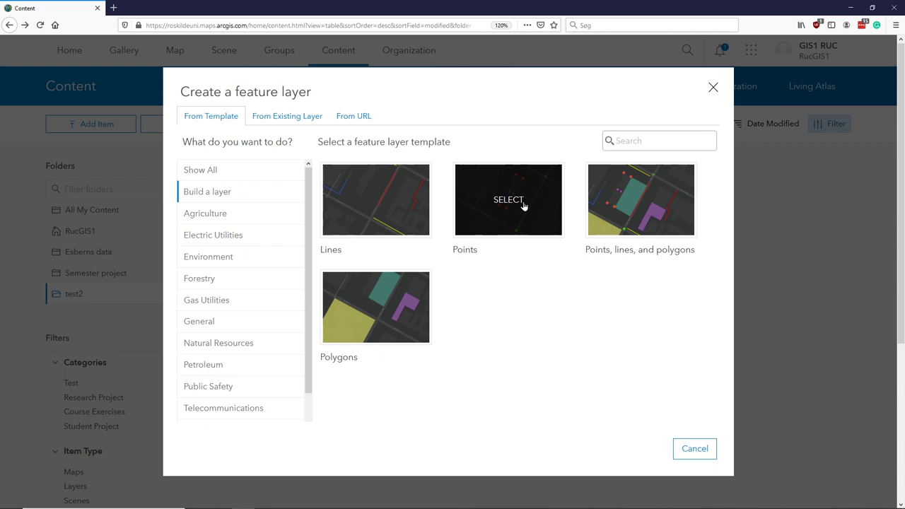
{"action": "left_click", "coordinate": [507, 200]}
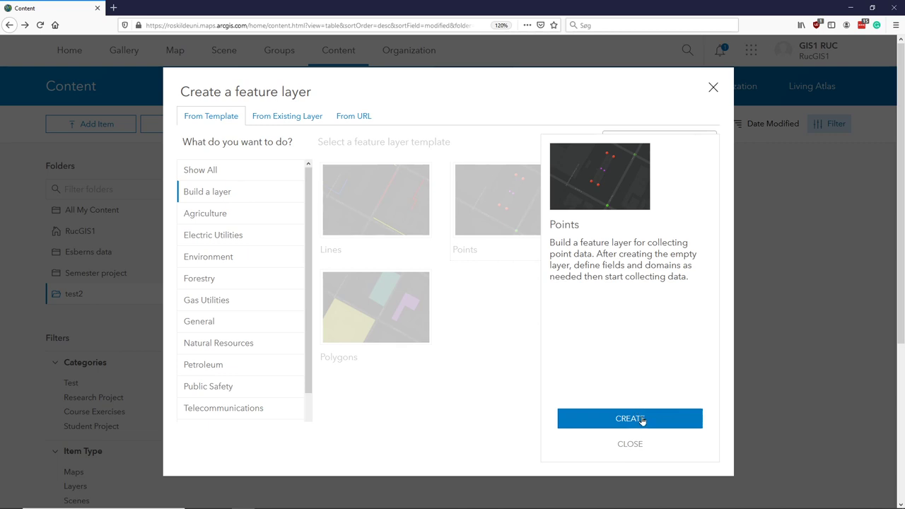
- Create the layer from the Points template with the Point layer included
{"action": "left_click", "coordinate": [628, 419]}
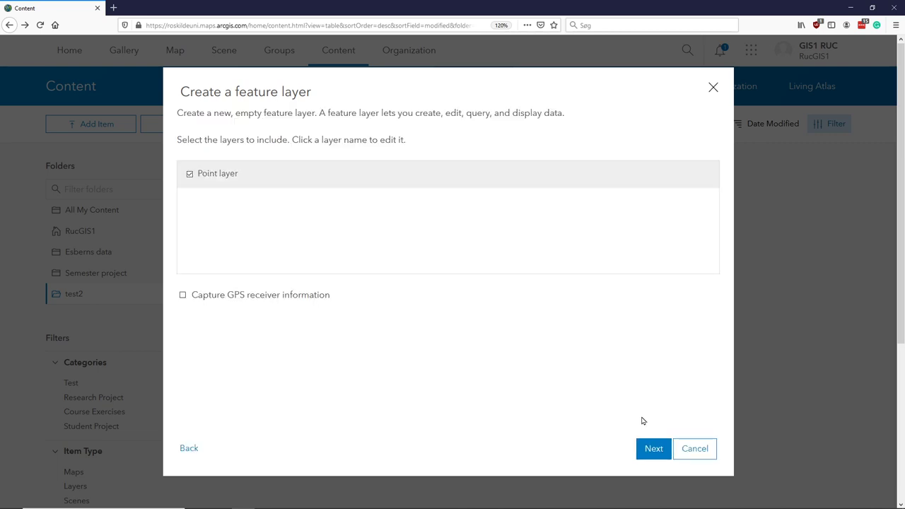
{"action": "mouse_move", "coordinate": [238, 164]}
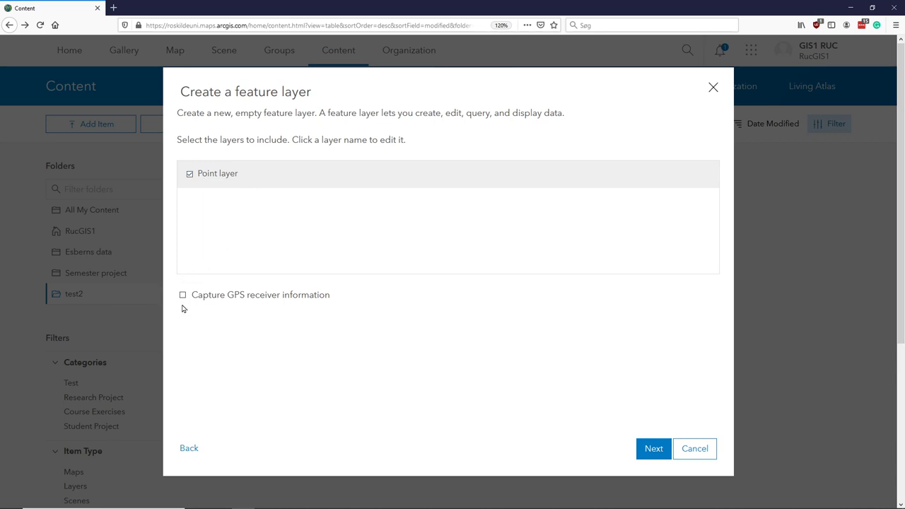
{"action": "mouse_move", "coordinate": [235, 304]}
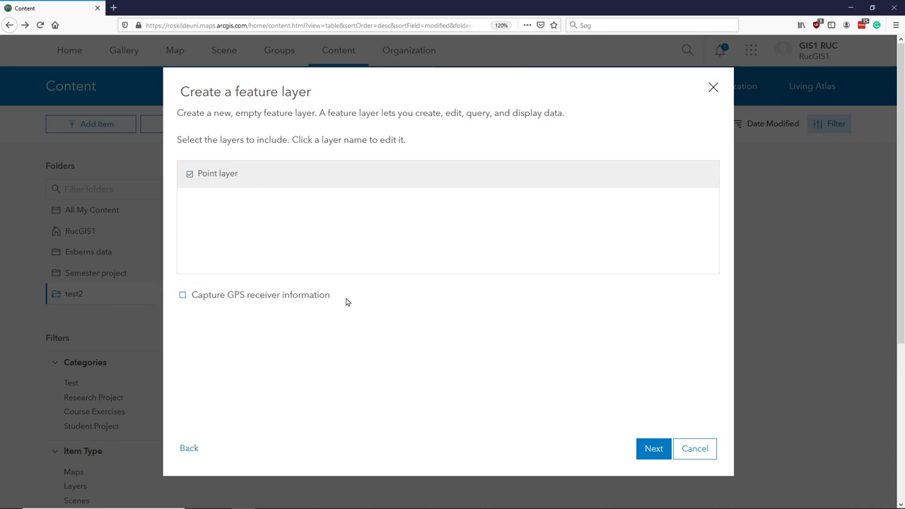
{"action": "mouse_move", "coordinate": [337, 320]}
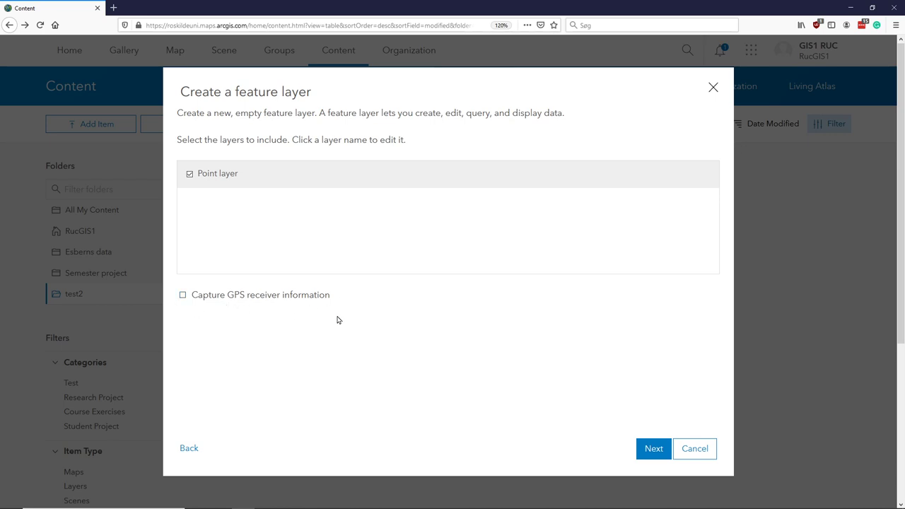
{"action": "mouse_move", "coordinate": [209, 291]}
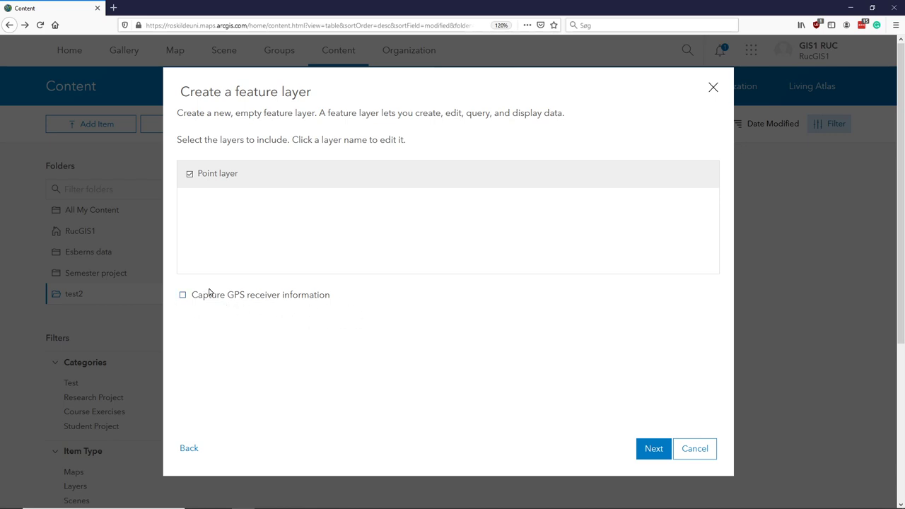
{"action": "mouse_move", "coordinate": [359, 318]}
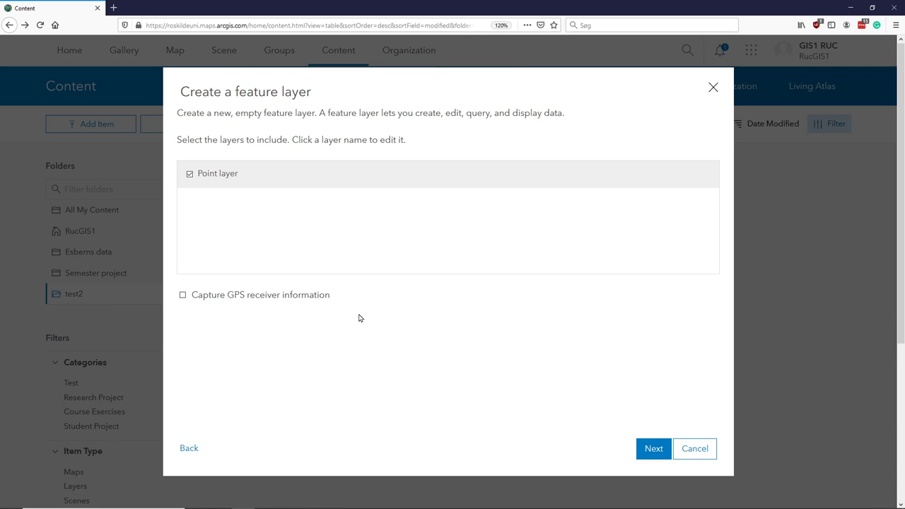
{"action": "mouse_move", "coordinate": [266, 337]}
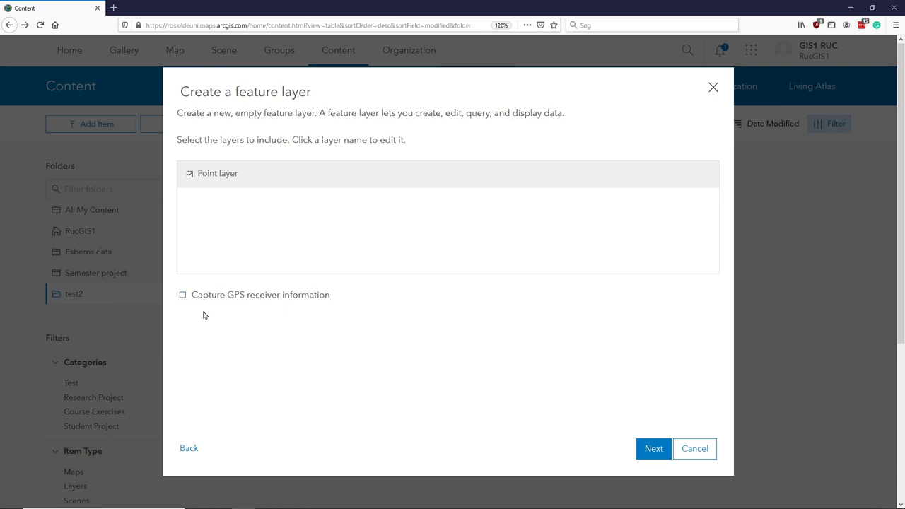
{"action": "mouse_move", "coordinate": [264, 285]}
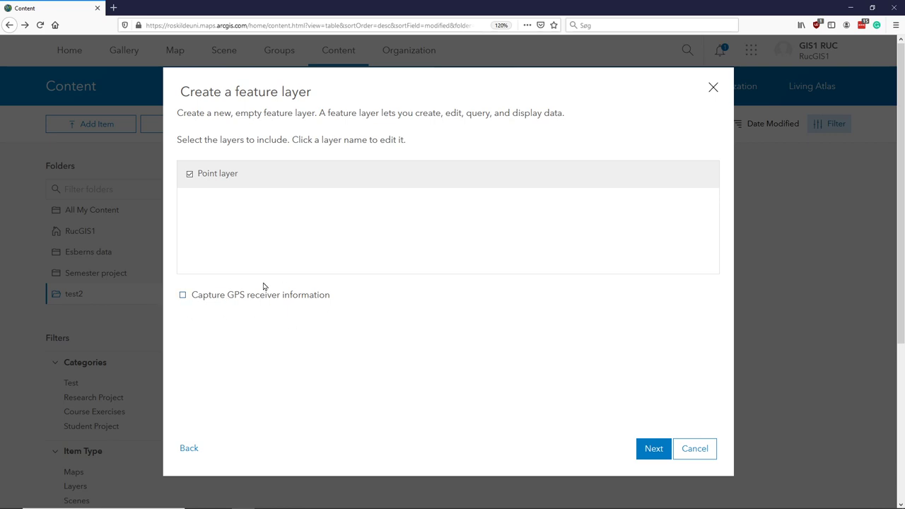
{"action": "mouse_move", "coordinate": [160, 297]}
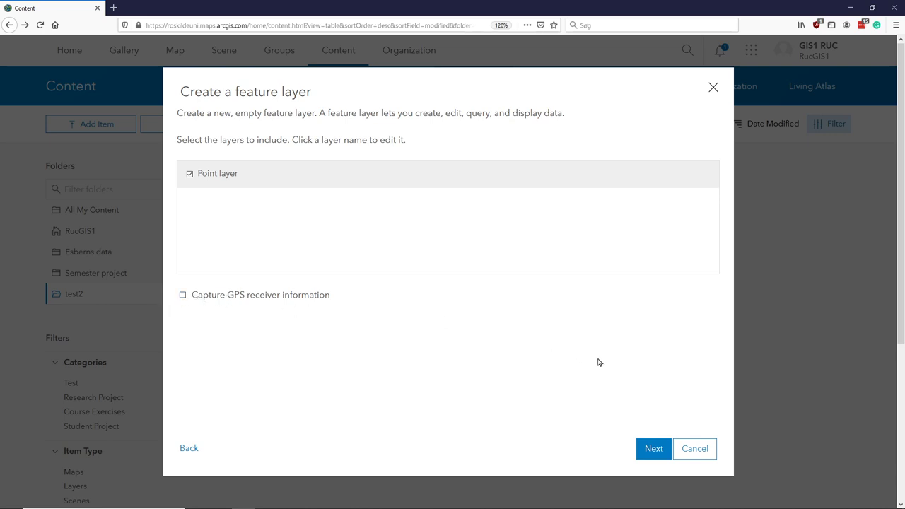
{"action": "mouse_move", "coordinate": [658, 430]}
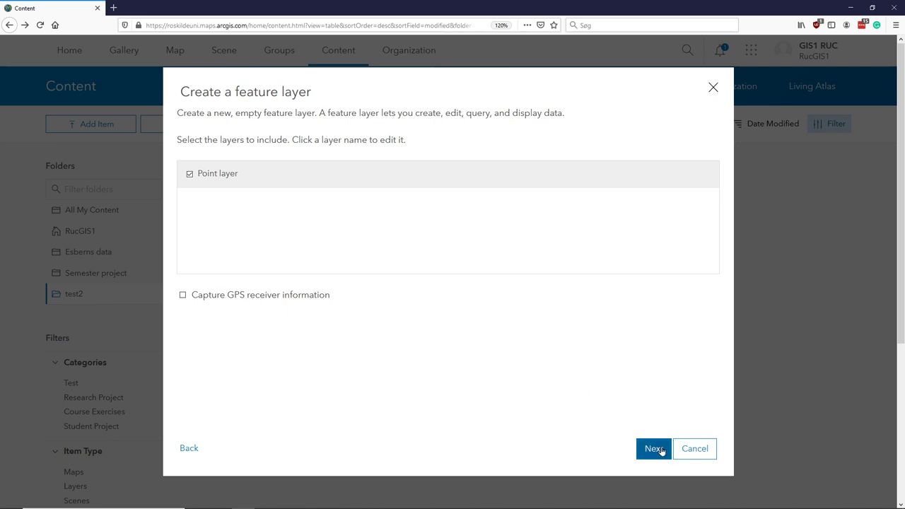
- Set the layer extent to a small area north of Copenhagen around 12.1 east, 55.65 north
{"action": "left_click", "coordinate": [652, 449]}
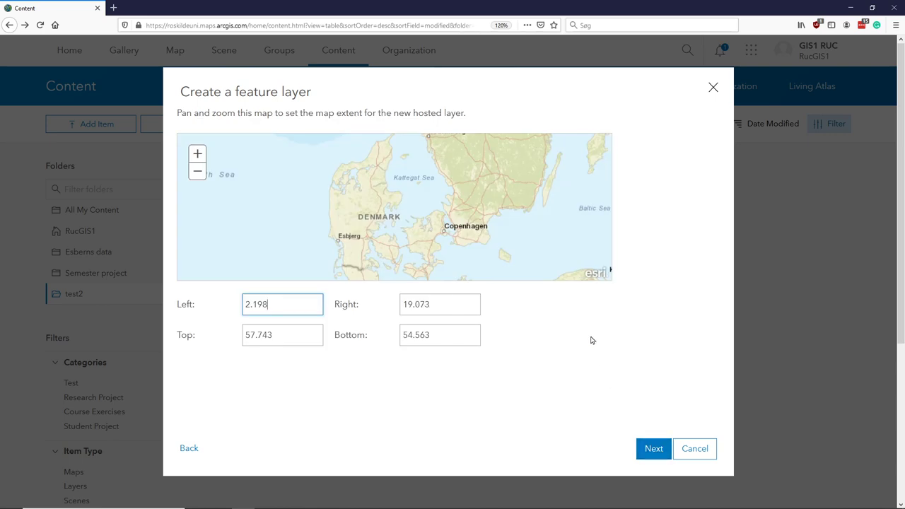
{"action": "mouse_move", "coordinate": [432, 238]}
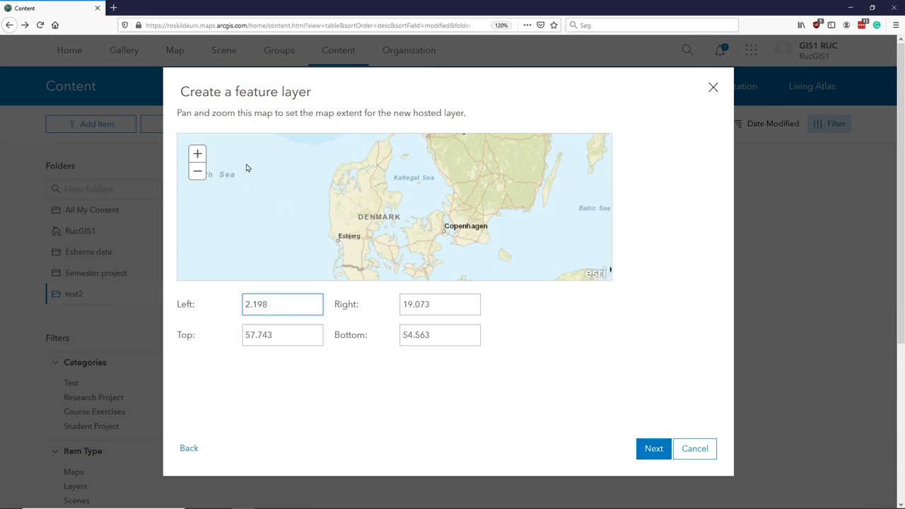
{"action": "left_click", "coordinate": [198, 154]}
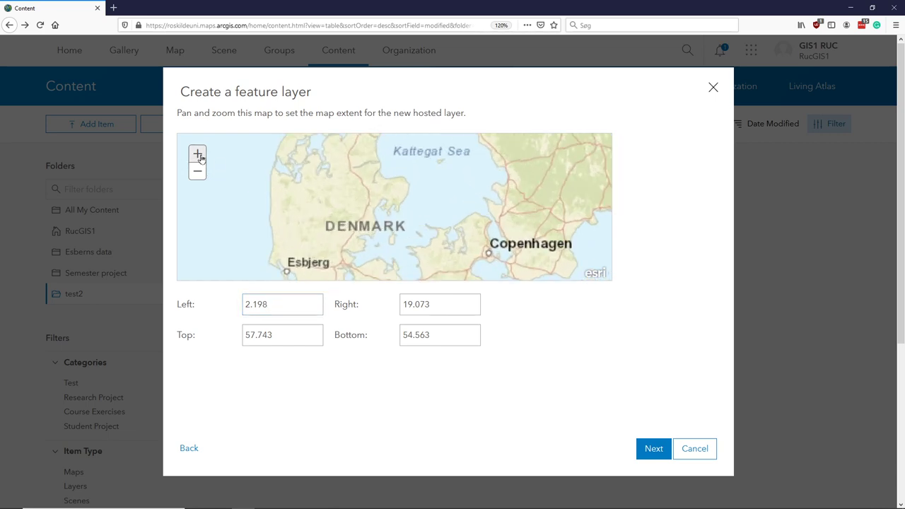
{"action": "left_click", "coordinate": [198, 154]}
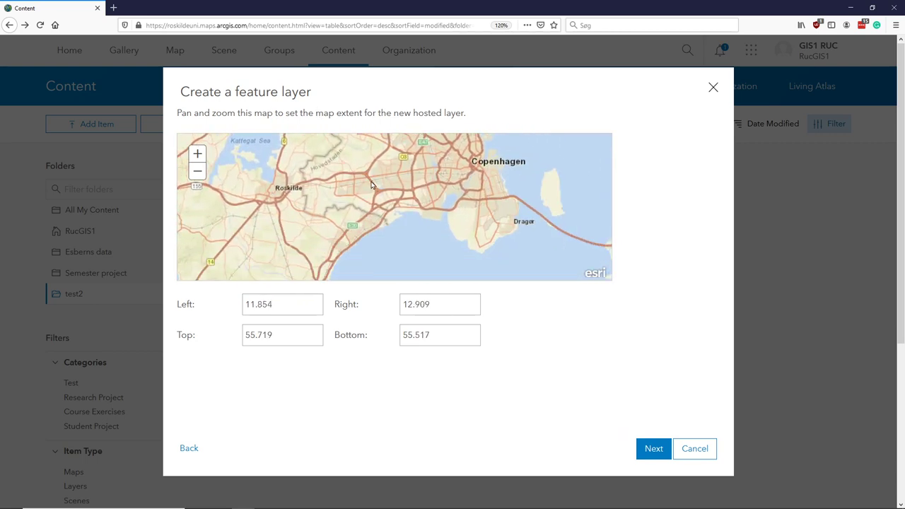
{"action": "left_click", "coordinate": [198, 153]}
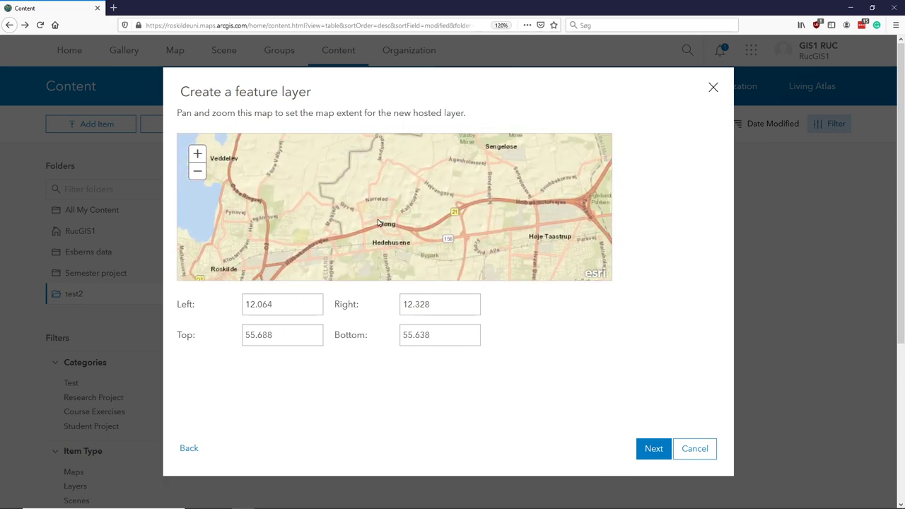
{"action": "mouse_move", "coordinate": [215, 142]}
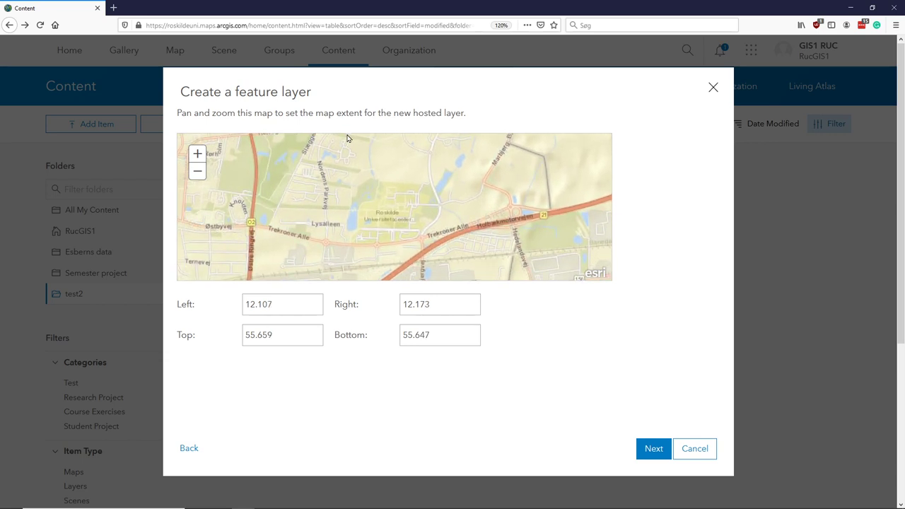
{"action": "mouse_move", "coordinate": [465, 245]}
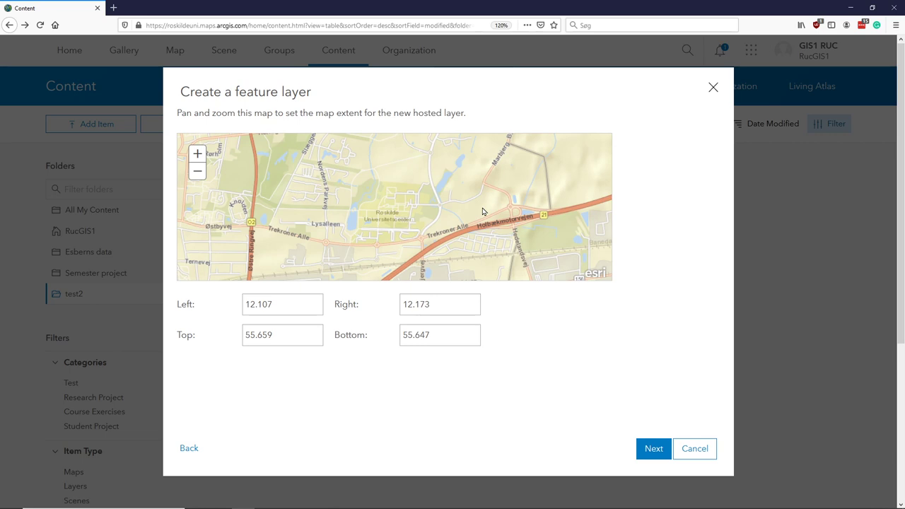
{"action": "mouse_move", "coordinate": [508, 273]}
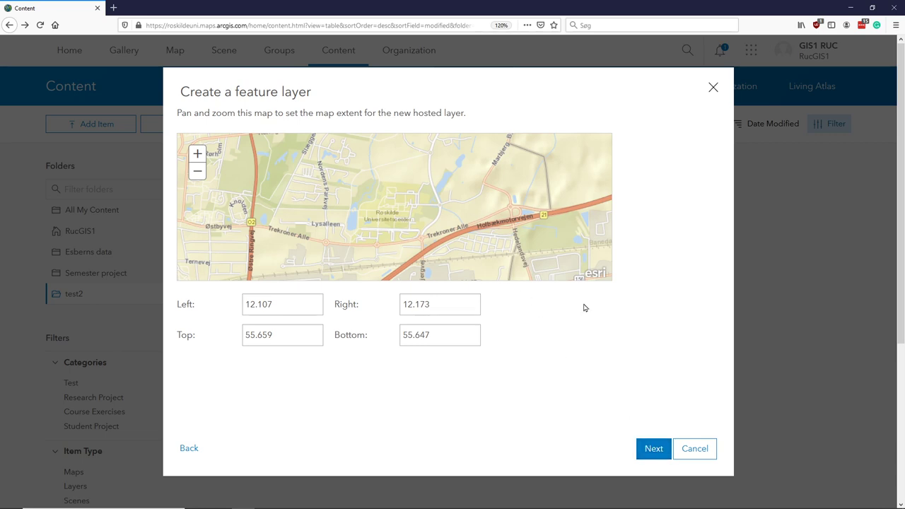
- Title the layer 'Recycling station' and add tags 'Recycling station' and 'test'
{"action": "left_click", "coordinate": [654, 448]}
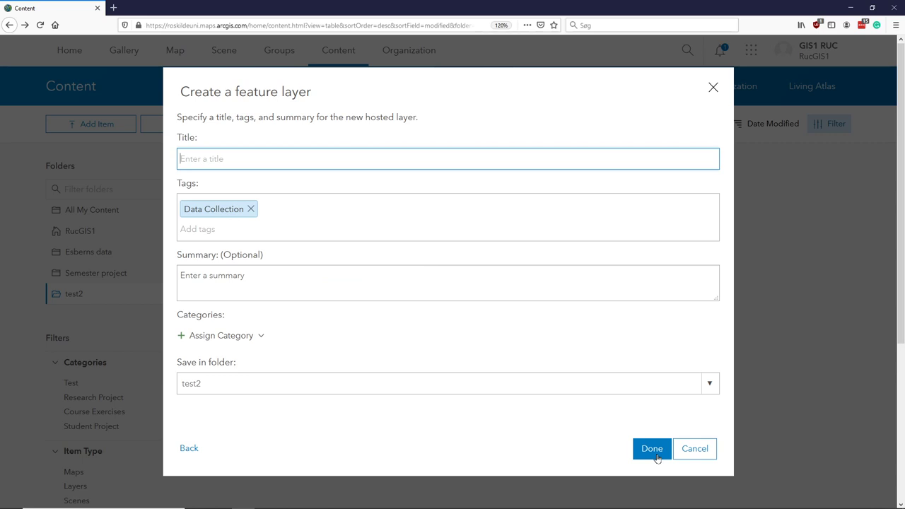
{"action": "mouse_move", "coordinate": [483, 425]}
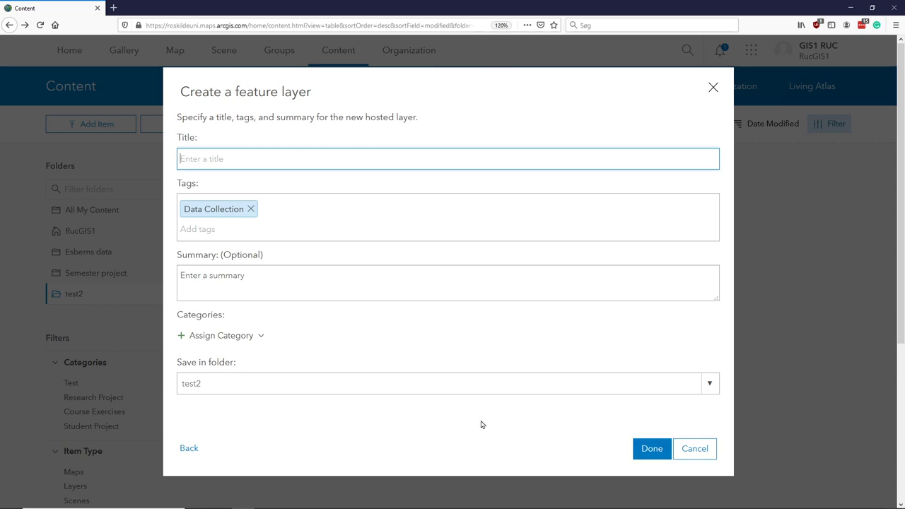
{"action": "key", "text": "alt+tab"}
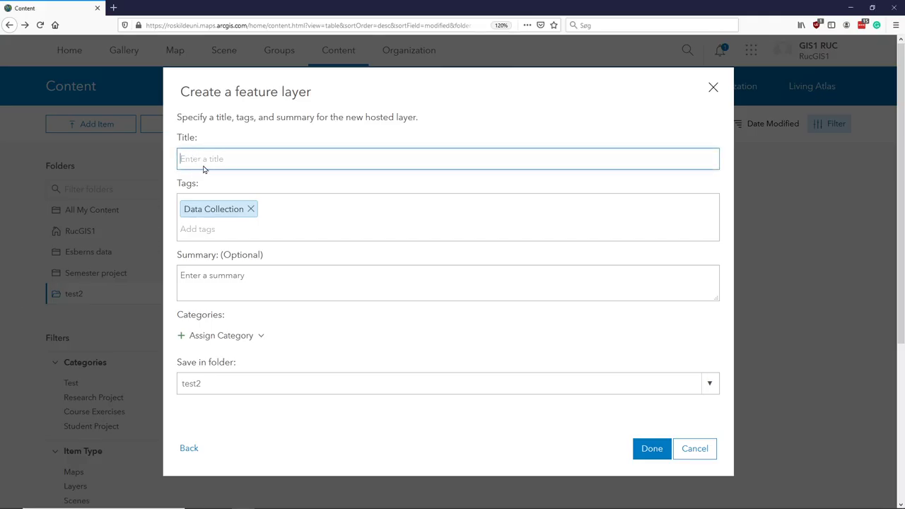
{"action": "type", "text": "Recycling station"}
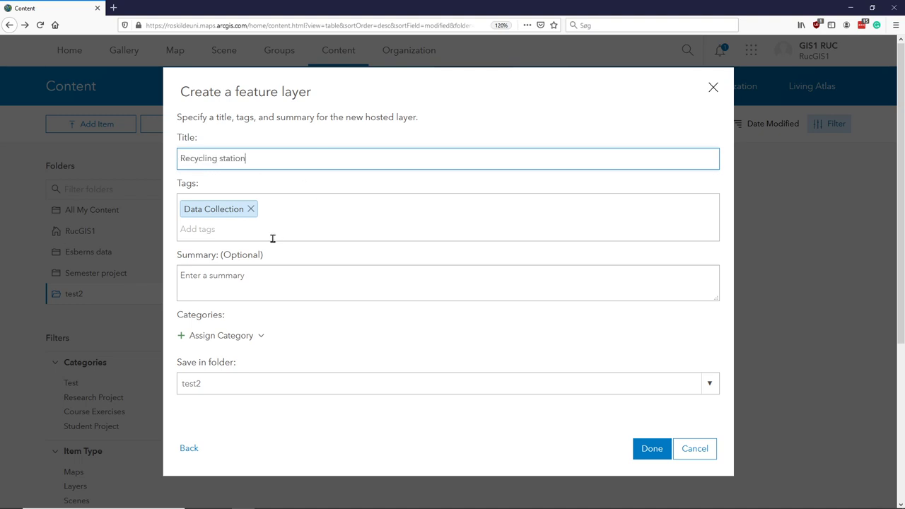
{"action": "left_click", "coordinate": [234, 229]}
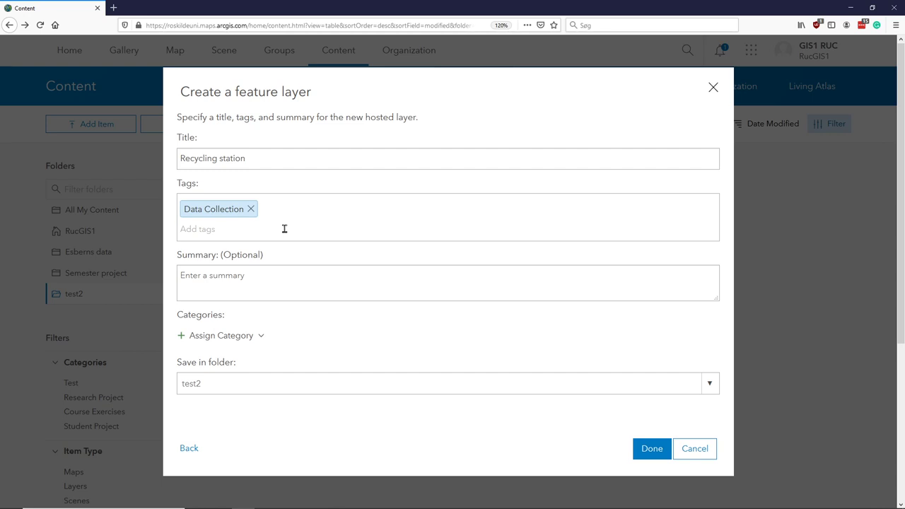
{"action": "type", "text": "Recycling station"}
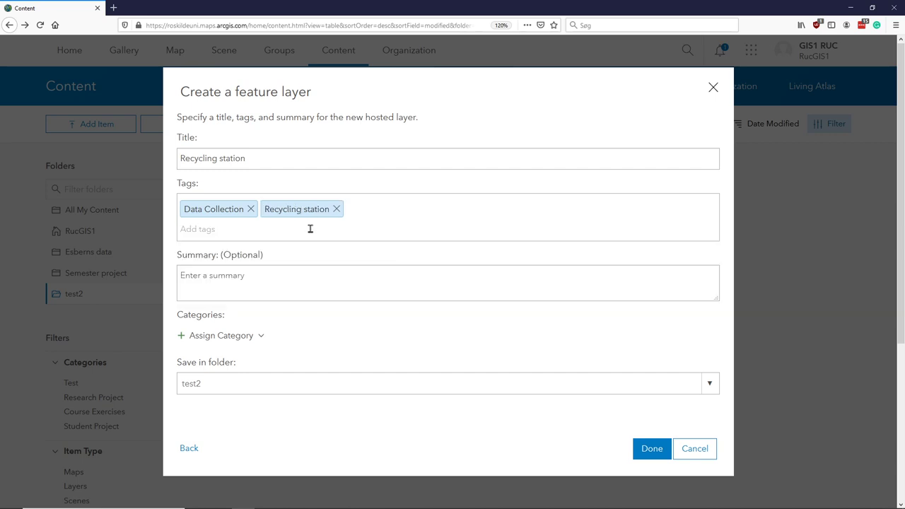
{"action": "type", "text": "test"}
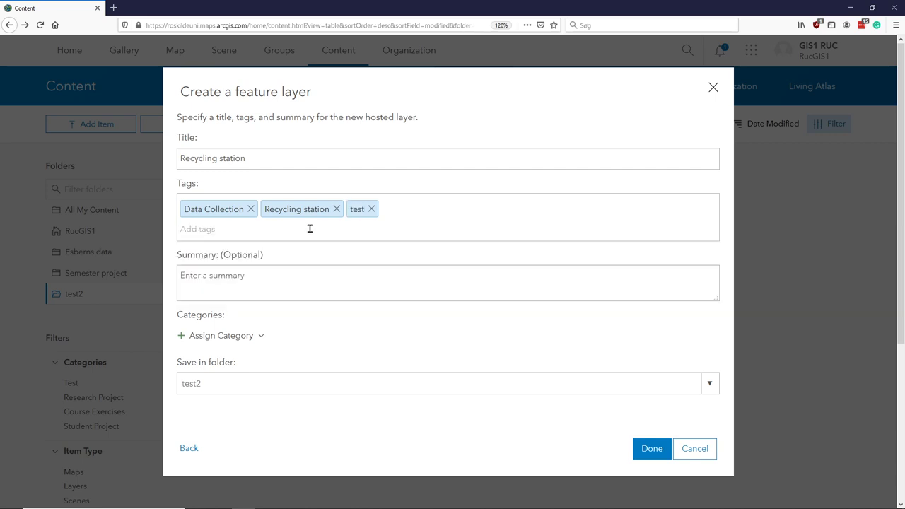
- Enter the summary 'A location where it is possible to sort your waste into different fractions'
{"action": "key", "text": "alt+tab"}
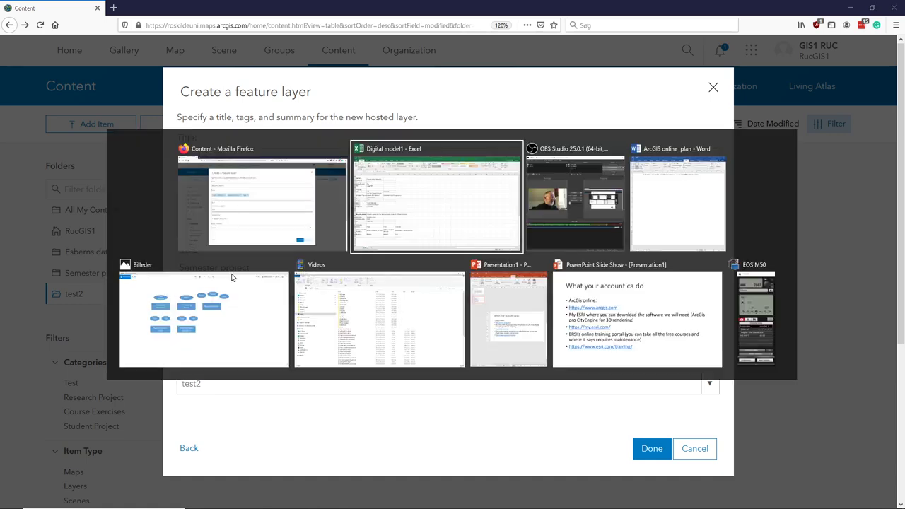
{"action": "left_click", "coordinate": [436, 196]}
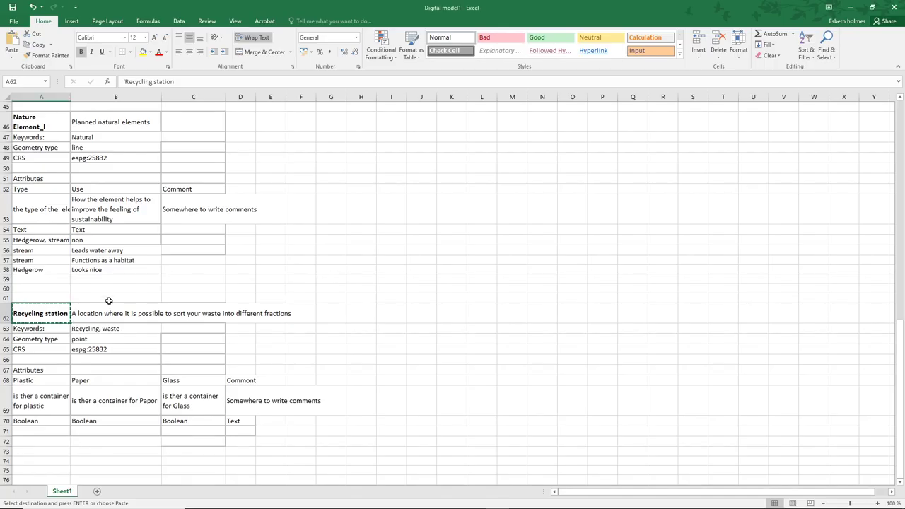
{"action": "left_click", "coordinate": [116, 314]}
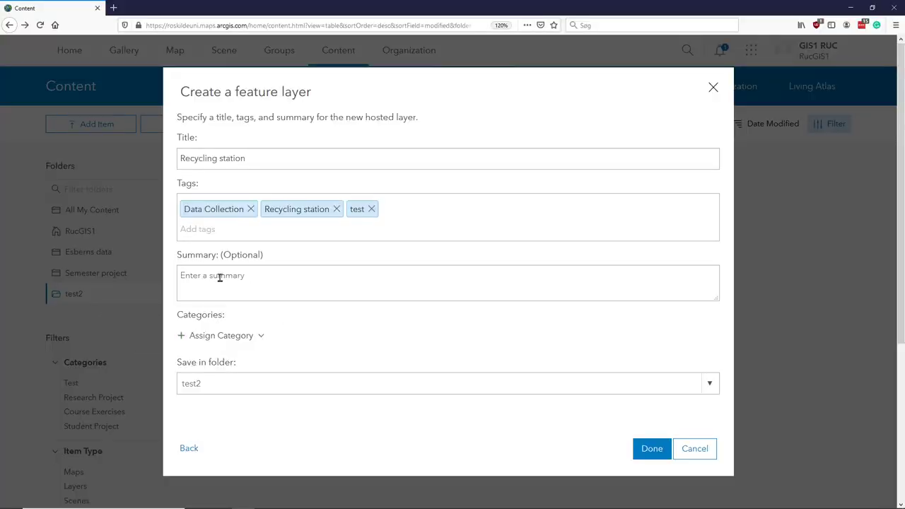
{"action": "type", "text": "A location where it is possible to sort your waste into different fractions"}
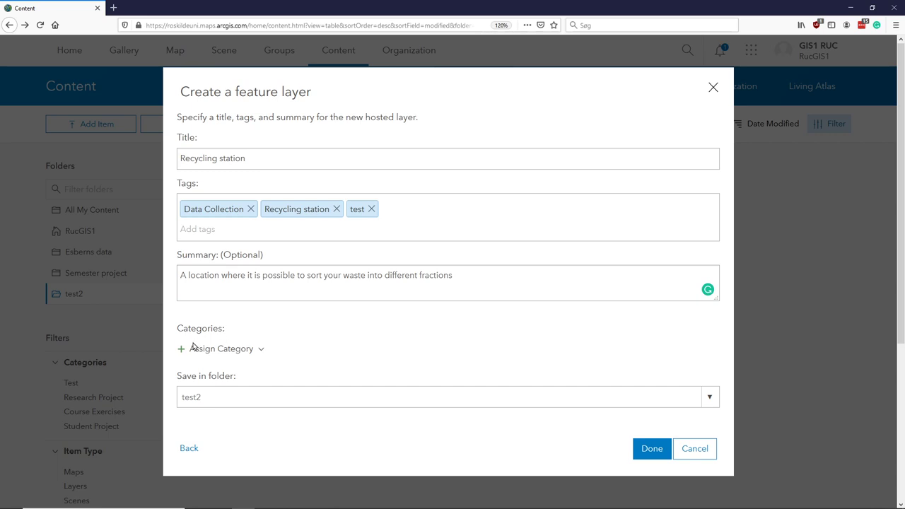
{"action": "mouse_move", "coordinate": [178, 345]}
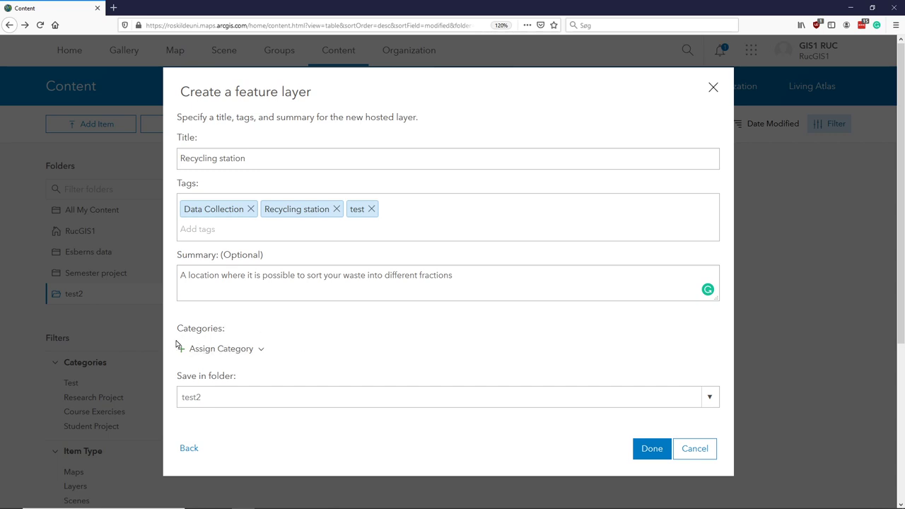
{"action": "mouse_move", "coordinate": [178, 348]}
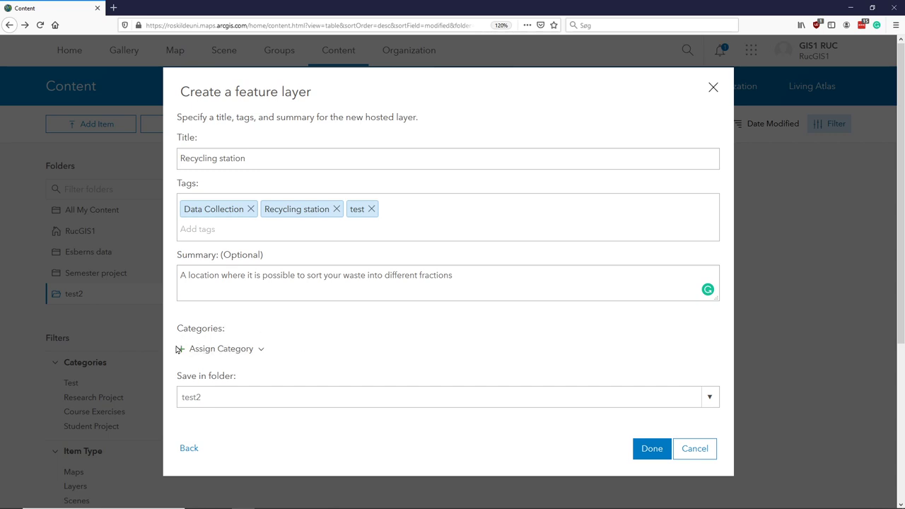
{"action": "mouse_move", "coordinate": [275, 347]}
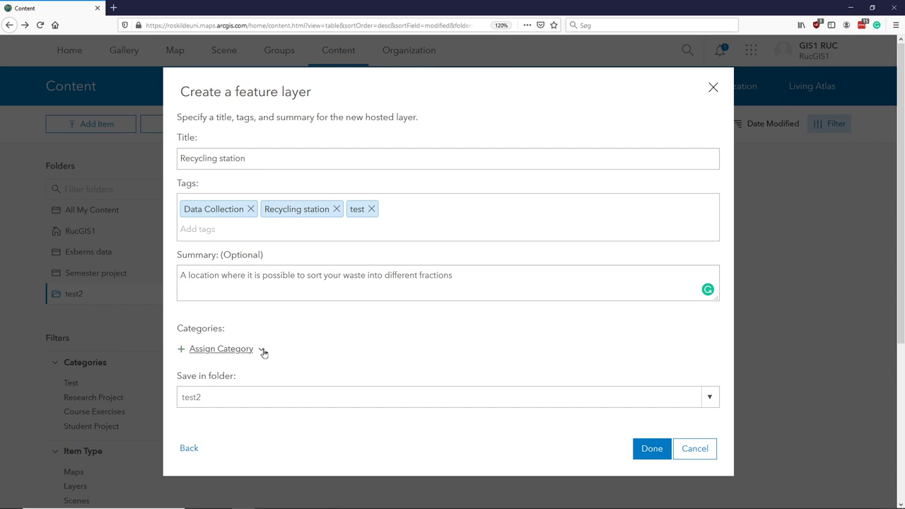
- Assign the Test category to the layer from the category list
{"action": "left_click", "coordinate": [220, 348]}
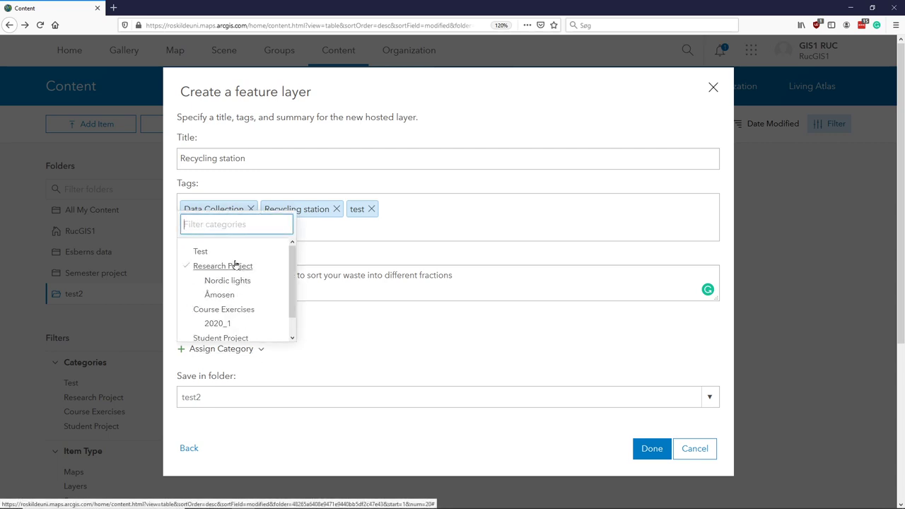
{"action": "left_click", "coordinate": [201, 252]}
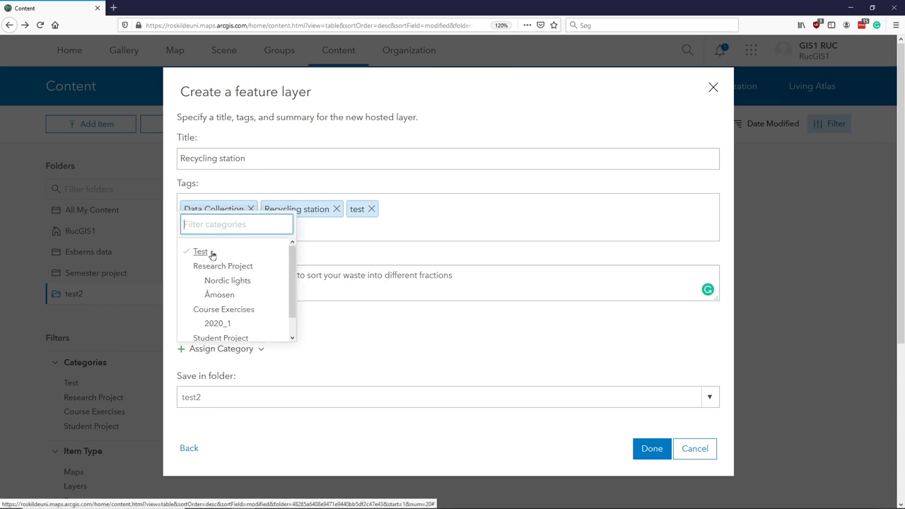
{"action": "mouse_move", "coordinate": [224, 255]}
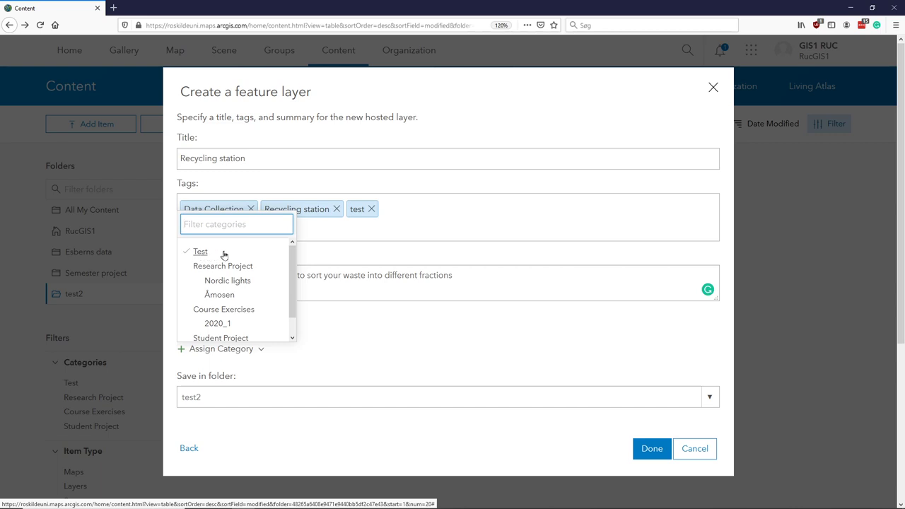
{"action": "left_click", "coordinate": [224, 266]}
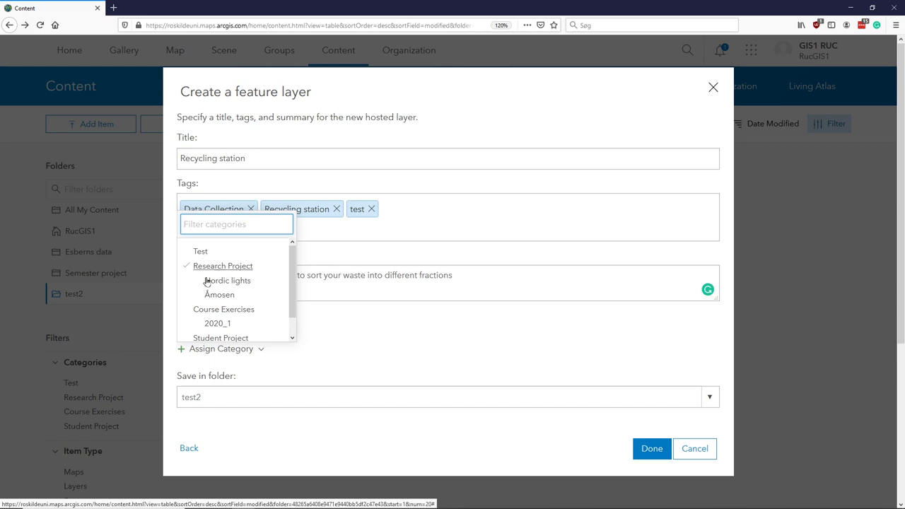
{"action": "left_click", "coordinate": [223, 309]}
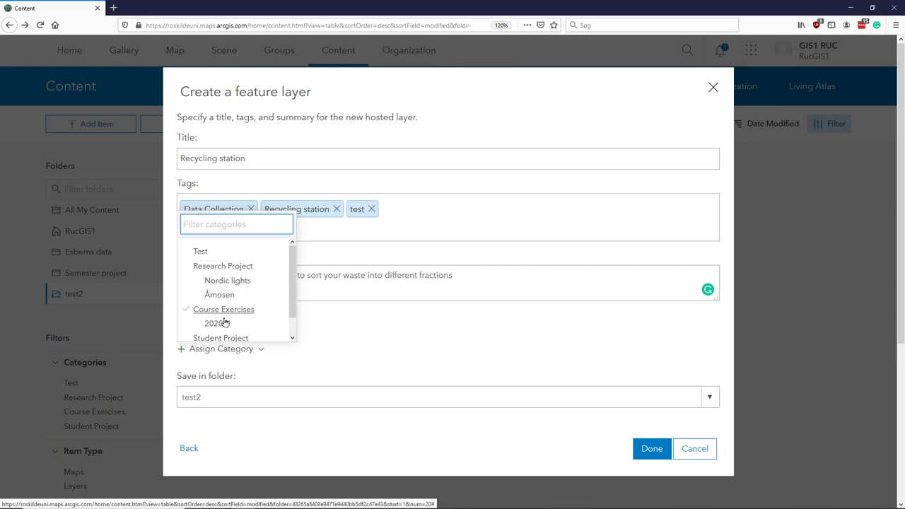
{"action": "scroll", "scroll_direction": "down", "scroll_amount": 3}
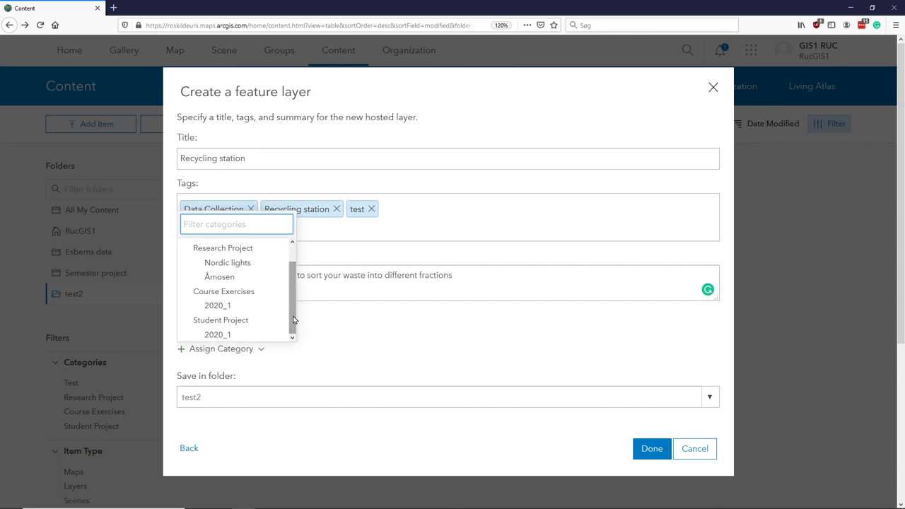
{"action": "mouse_move", "coordinate": [295, 314]}
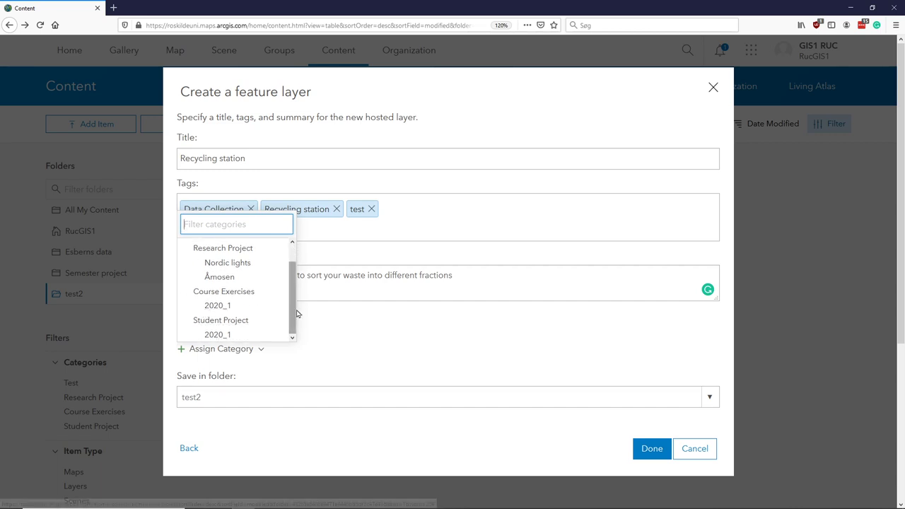
{"action": "left_click", "coordinate": [221, 320]}
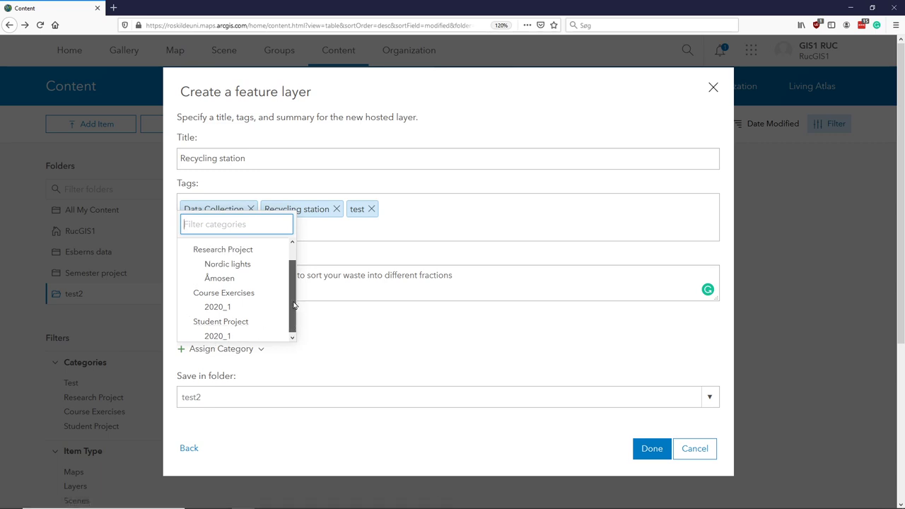
{"action": "left_click", "coordinate": [201, 252]}
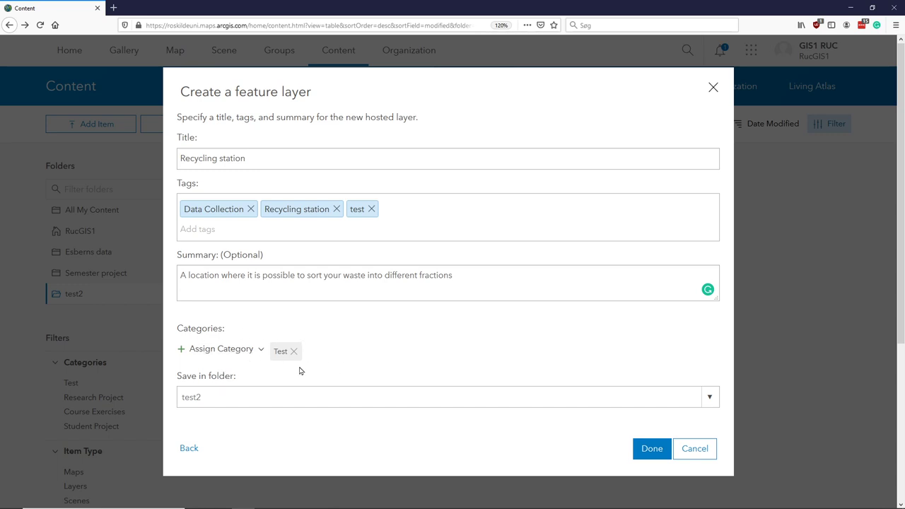
{"action": "mouse_move", "coordinate": [449, 388]}
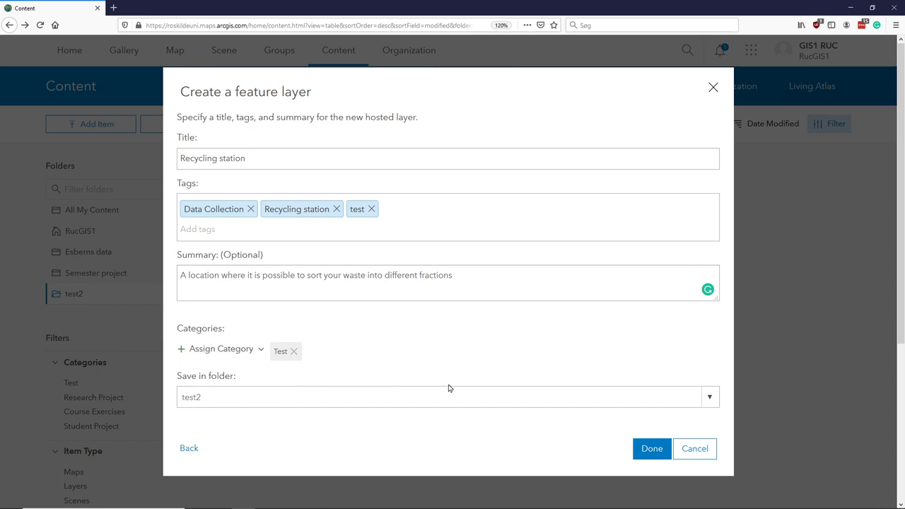
{"action": "mouse_move", "coordinate": [713, 408]}
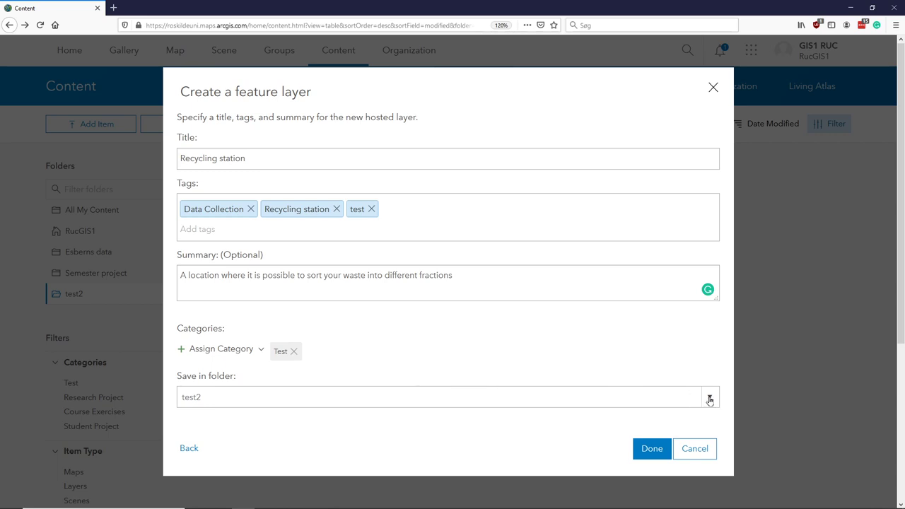
- Keep test2 as the save folder and submit the layer with Done
{"action": "left_click", "coordinate": [710, 396]}
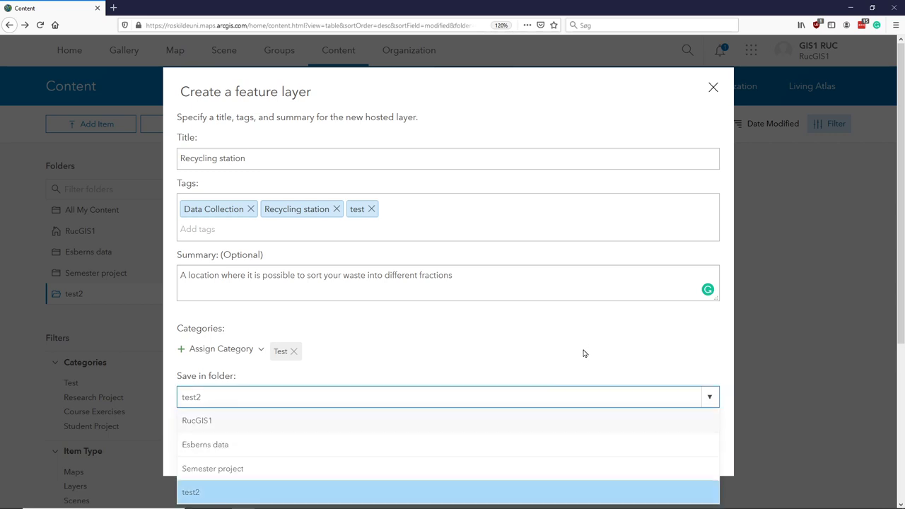
{"action": "left_click", "coordinate": [191, 493]}
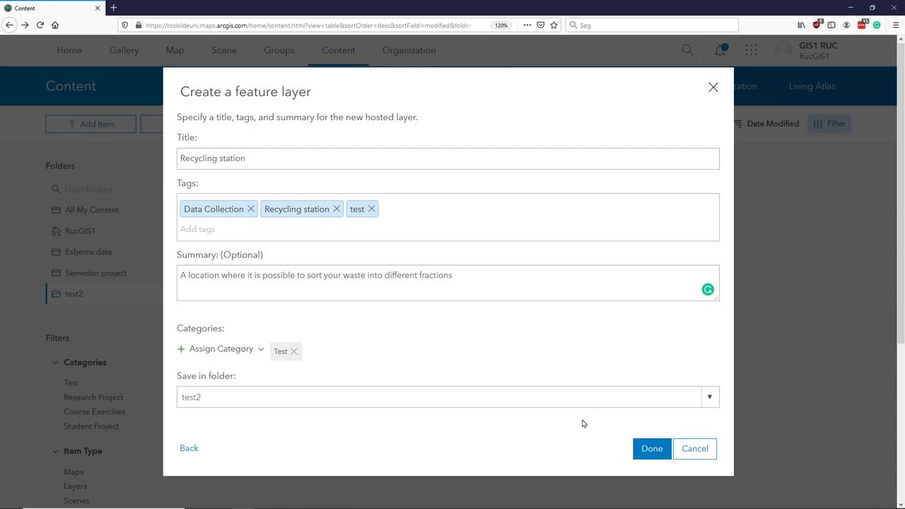
{"action": "mouse_move", "coordinate": [608, 442]}
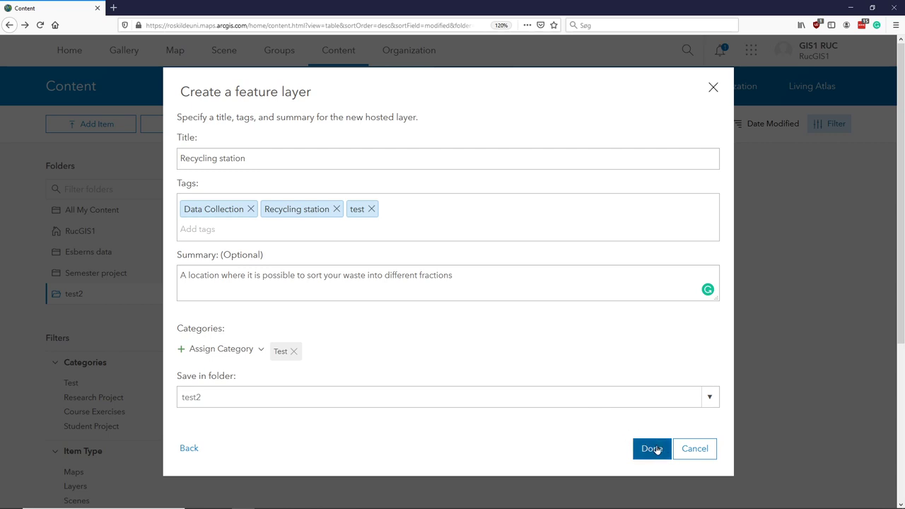
{"action": "left_click", "coordinate": [651, 449]}
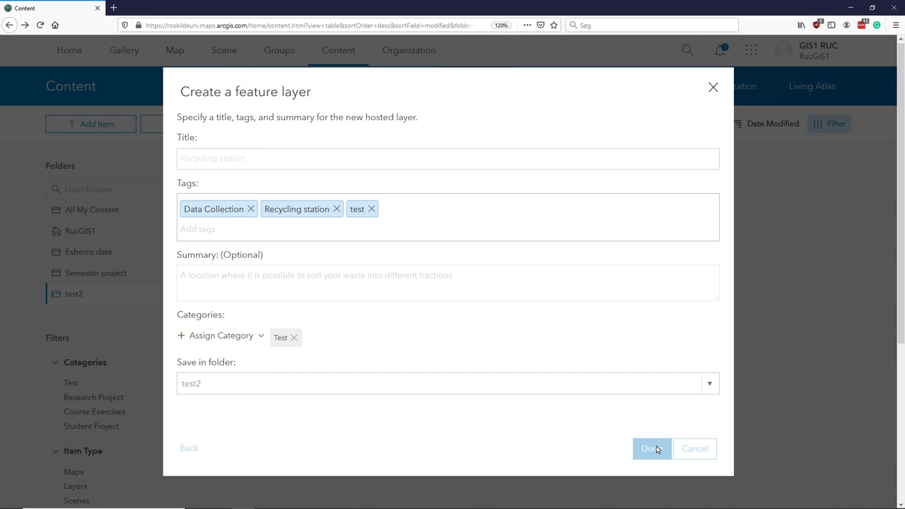
- Finish creation and show the Recycling station item's Overview page
{"action": "left_click", "coordinate": [651, 449]}
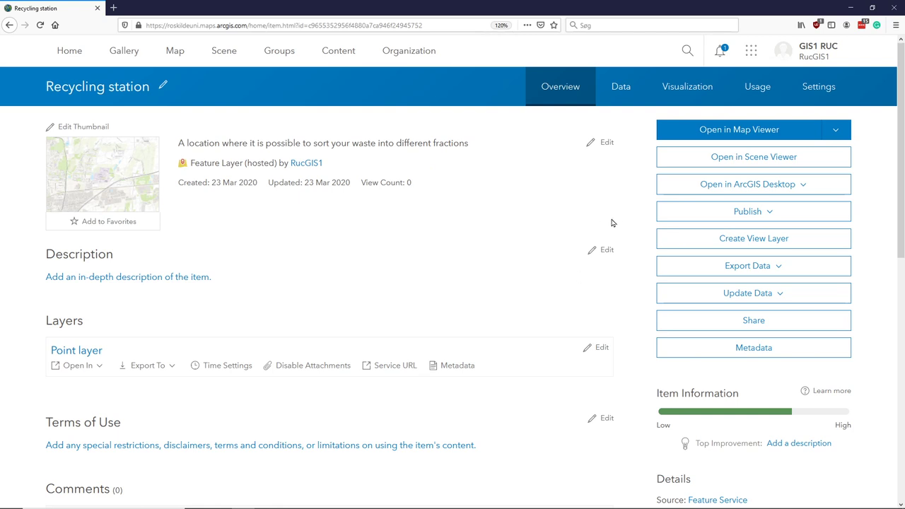
{"action": "left_click", "coordinate": [619, 86]}
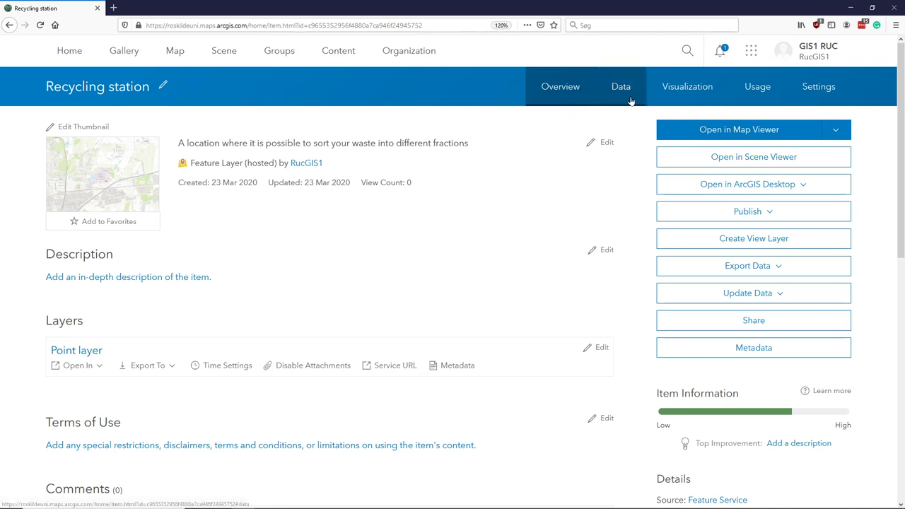
{"action": "left_click", "coordinate": [560, 86]}
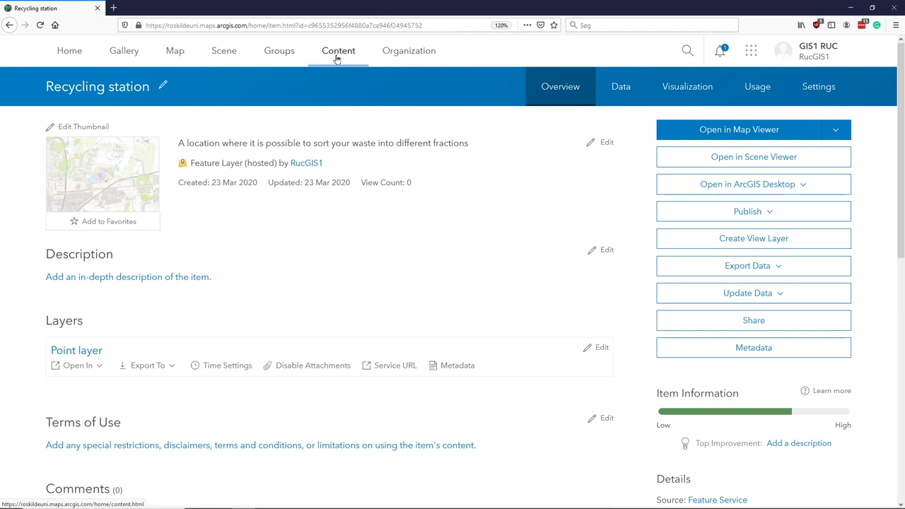
- Go back to My Content, where test2 lists the new Recycling station layer
{"action": "left_click", "coordinate": [338, 51]}
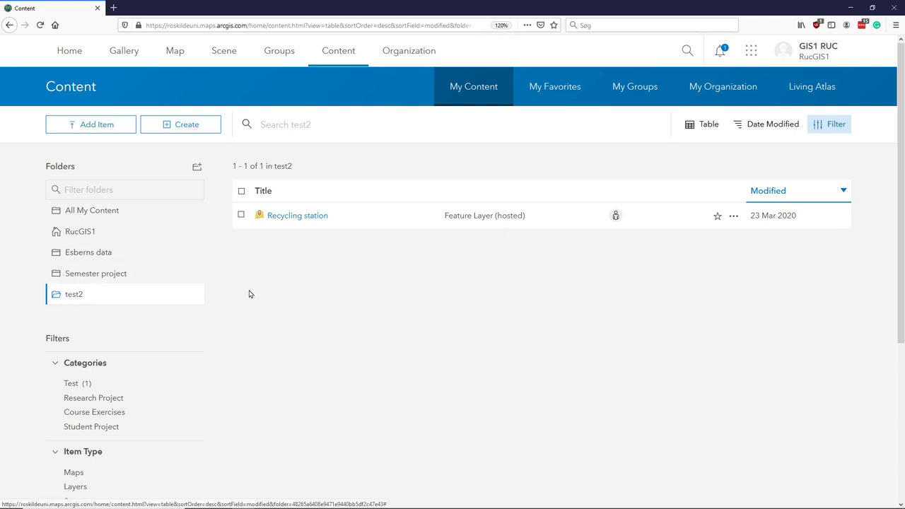
{"action": "mouse_move", "coordinate": [379, 252]}
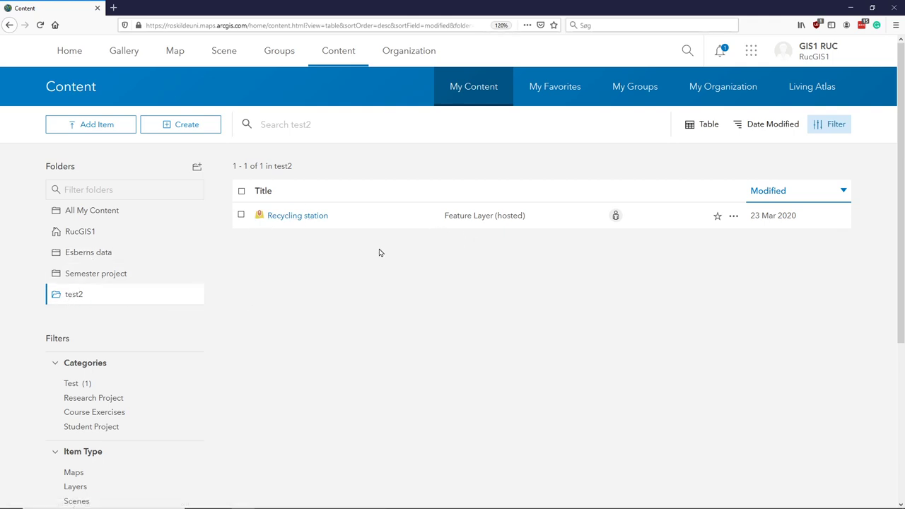
{"action": "mouse_move", "coordinate": [435, 269]}
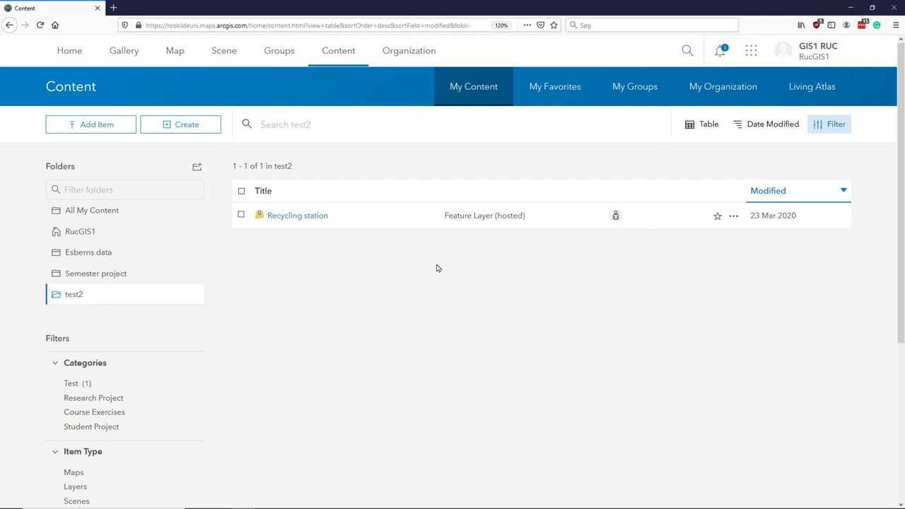
{"action": "mouse_move", "coordinate": [297, 215]}
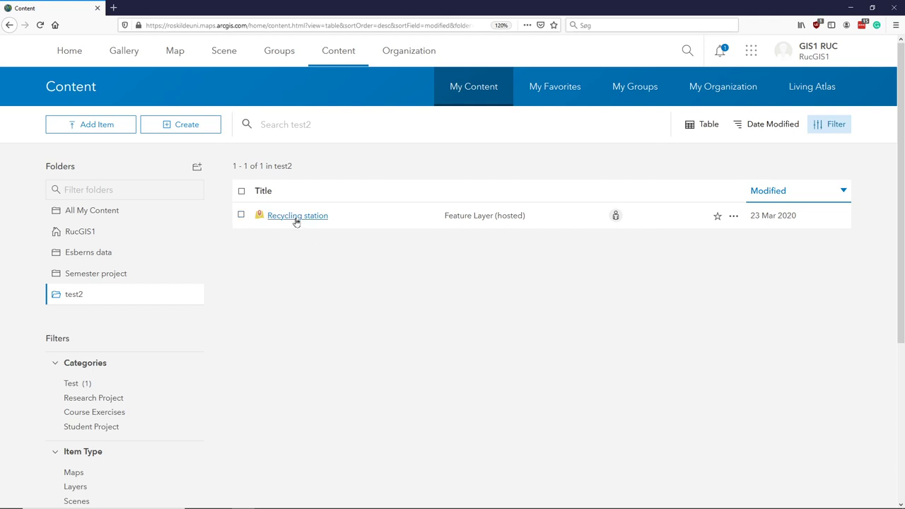
- Reopen the Recycling station hosted feature layer's item page from the test2 folder
{"action": "left_click", "coordinate": [297, 215]}
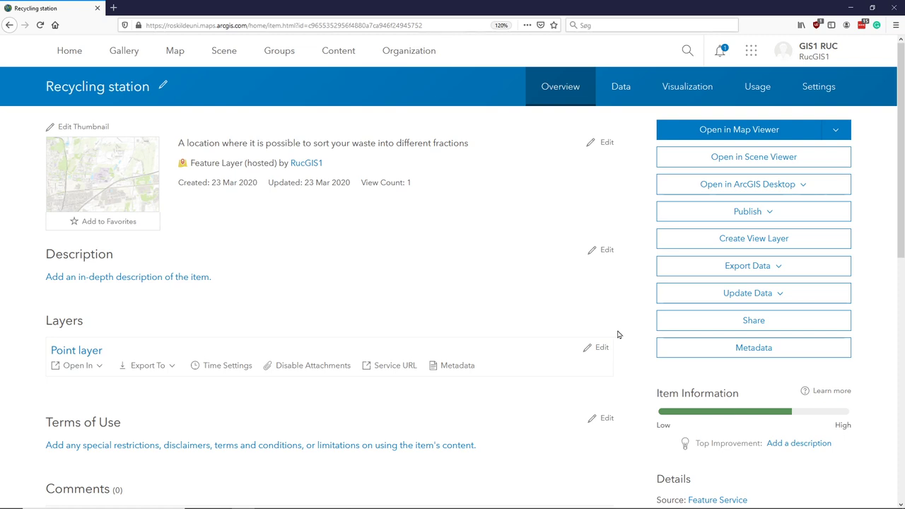
{"action": "mouse_move", "coordinate": [546, 166]}
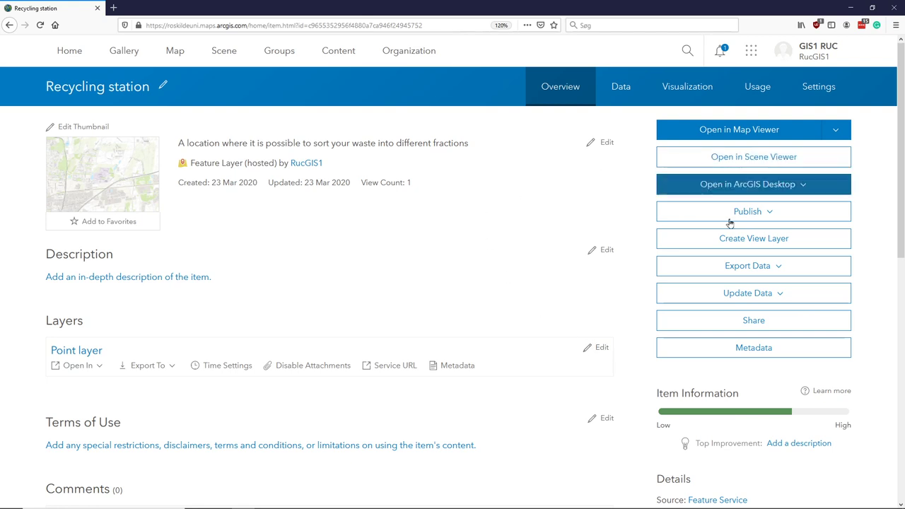
{"action": "mouse_move", "coordinate": [515, 324]}
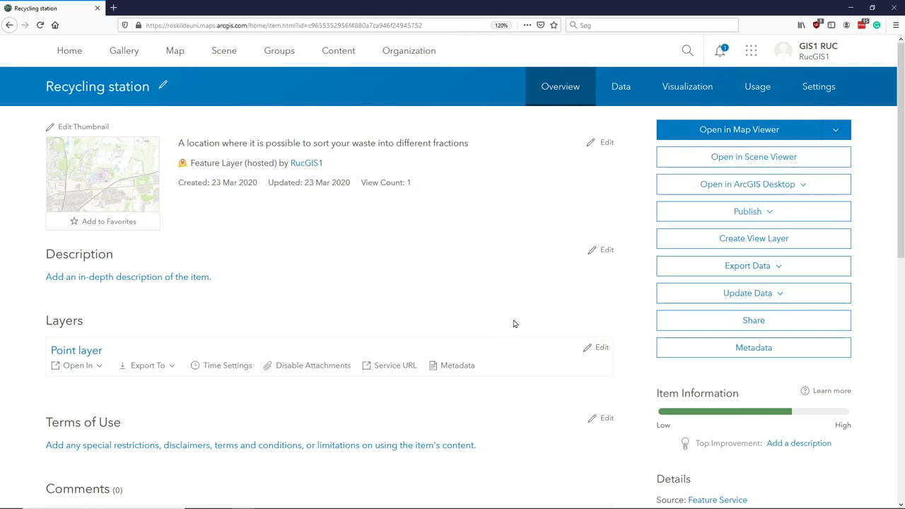